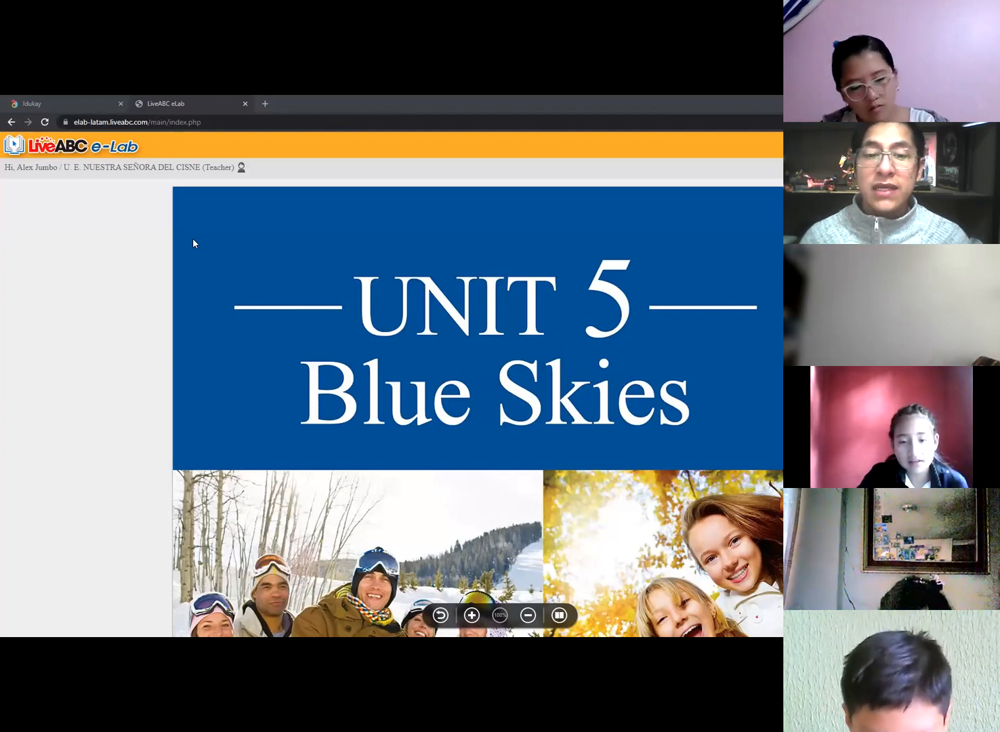
pyautogui.moveTo(671, 413)
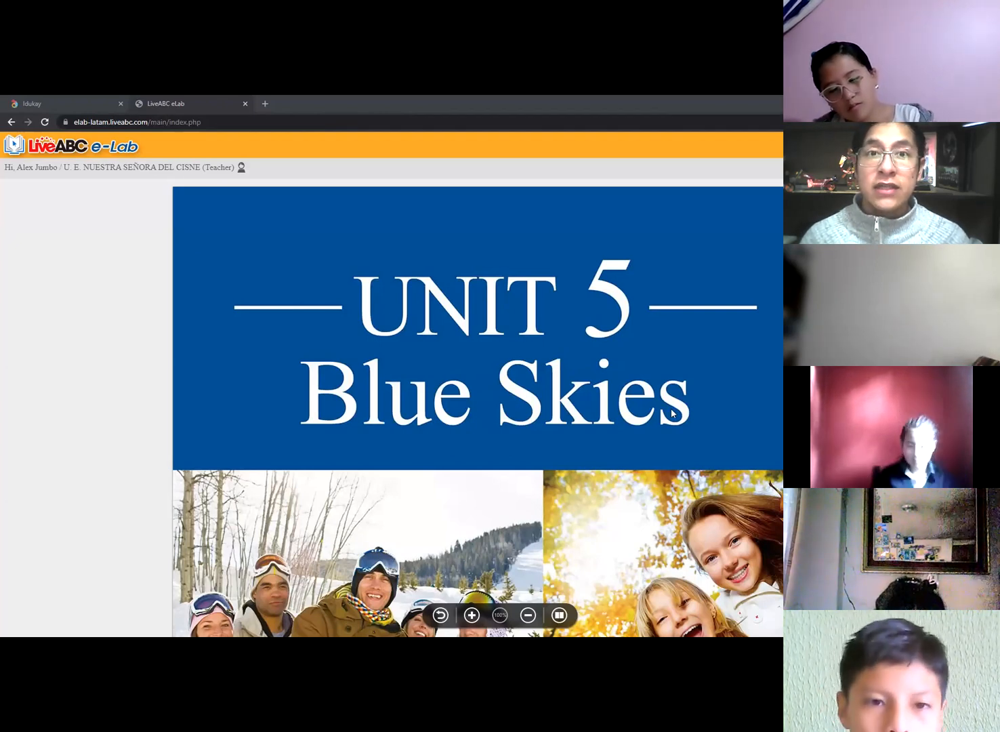
# Step: Scroll the Unit 5 Blue Skies page down to the photos and the Get It Started heading
pyautogui.scroll(-3)
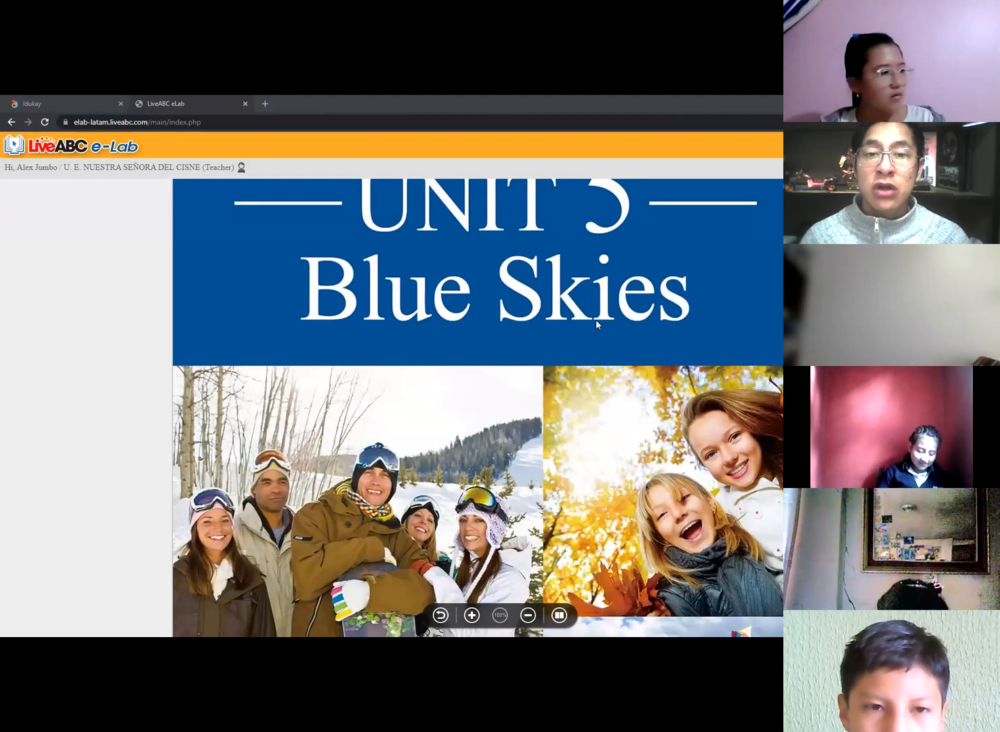
pyautogui.scroll(-3)
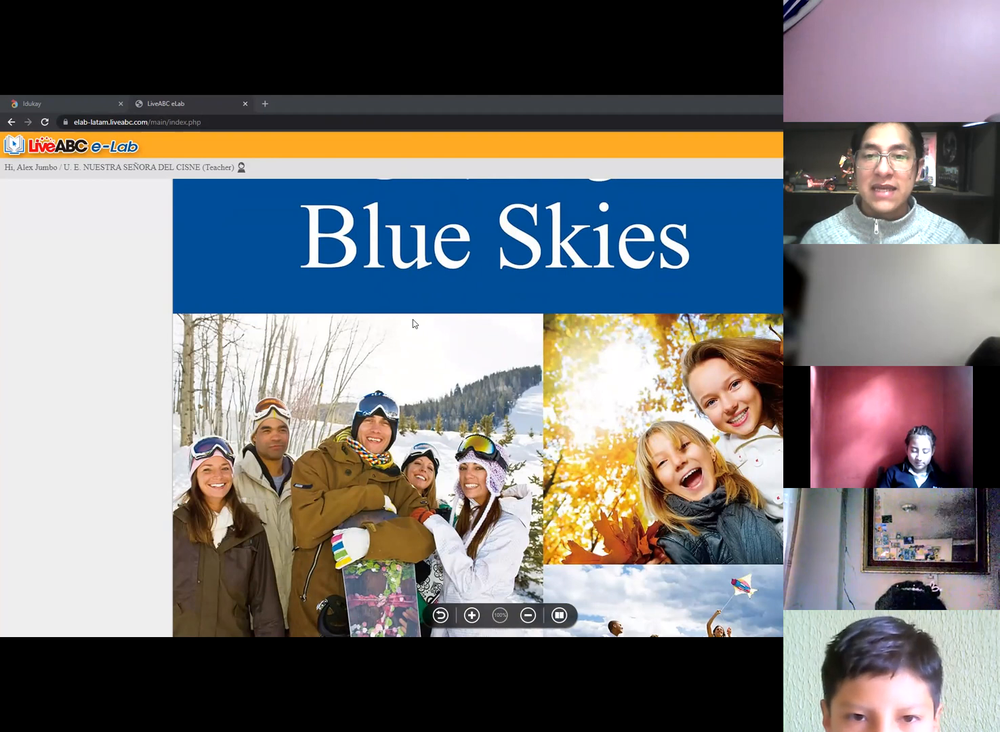
pyautogui.scroll(-3)
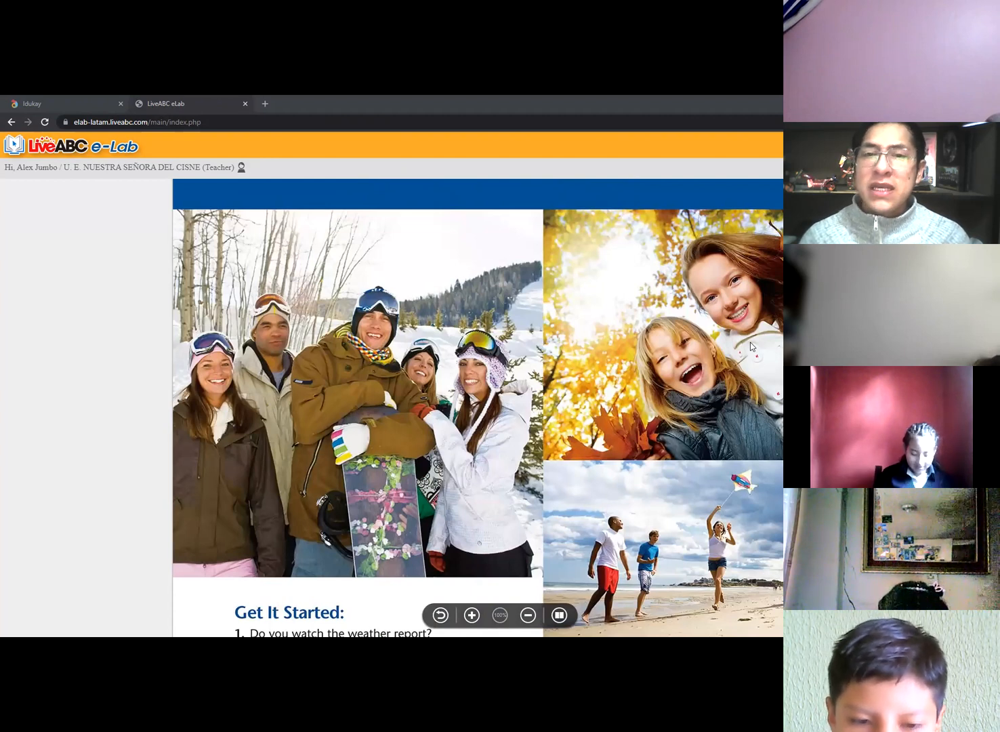
pyautogui.moveTo(294, 182)
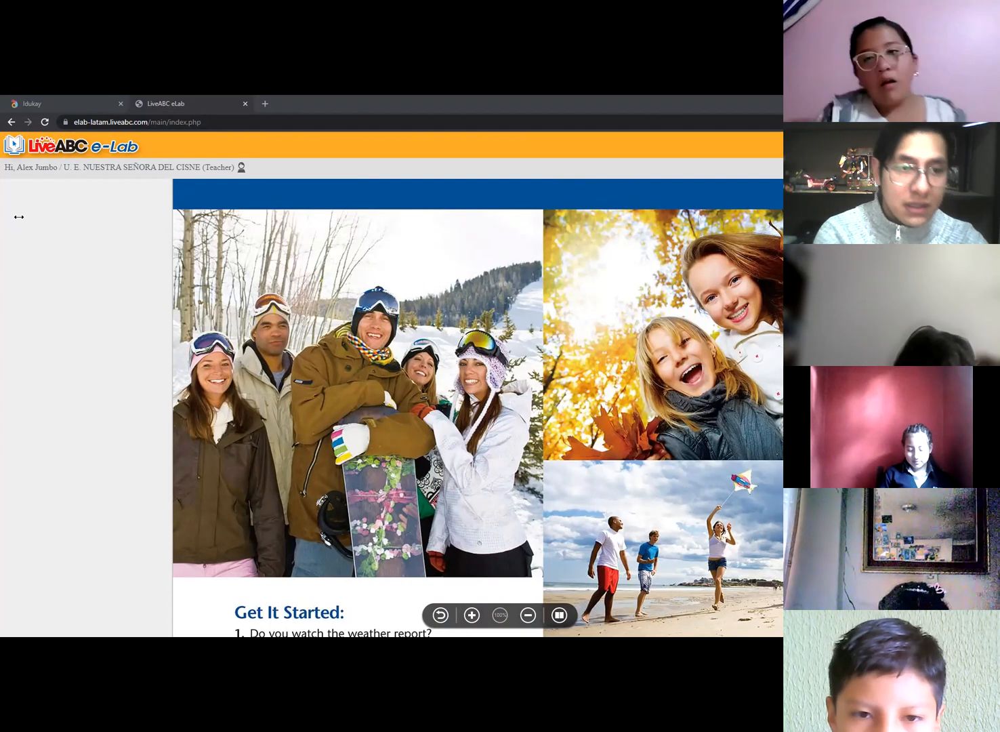
# Step: Type 'Landscapes-views' in the left margin, correcting the 'vioews' typo
pyautogui.write('Lands')
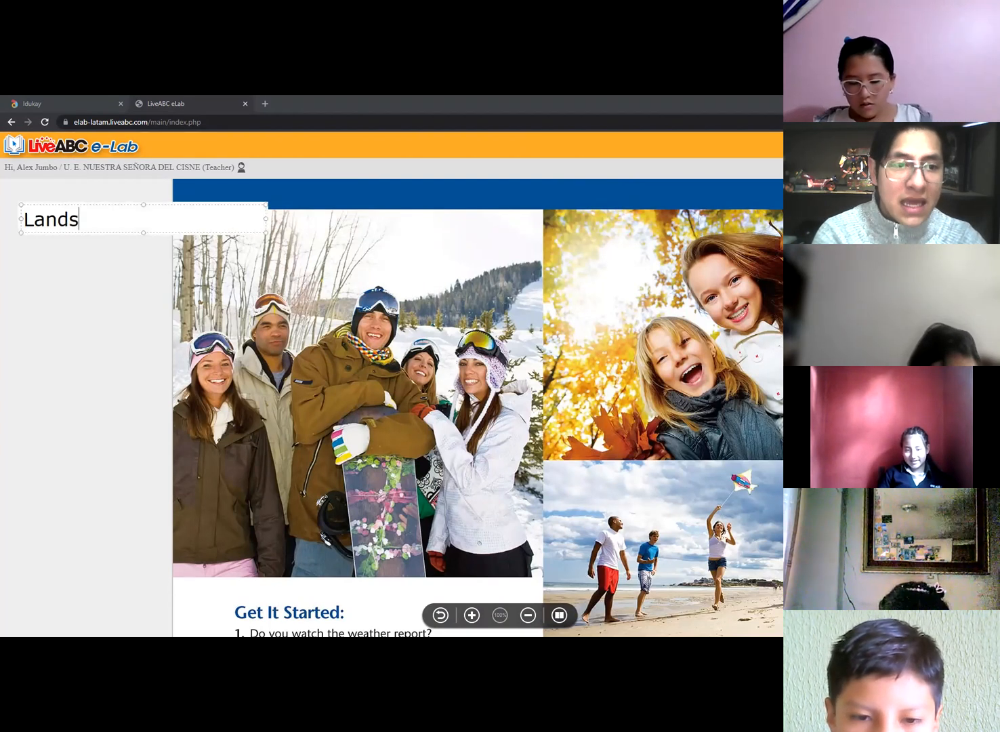
pyautogui.write('capes')
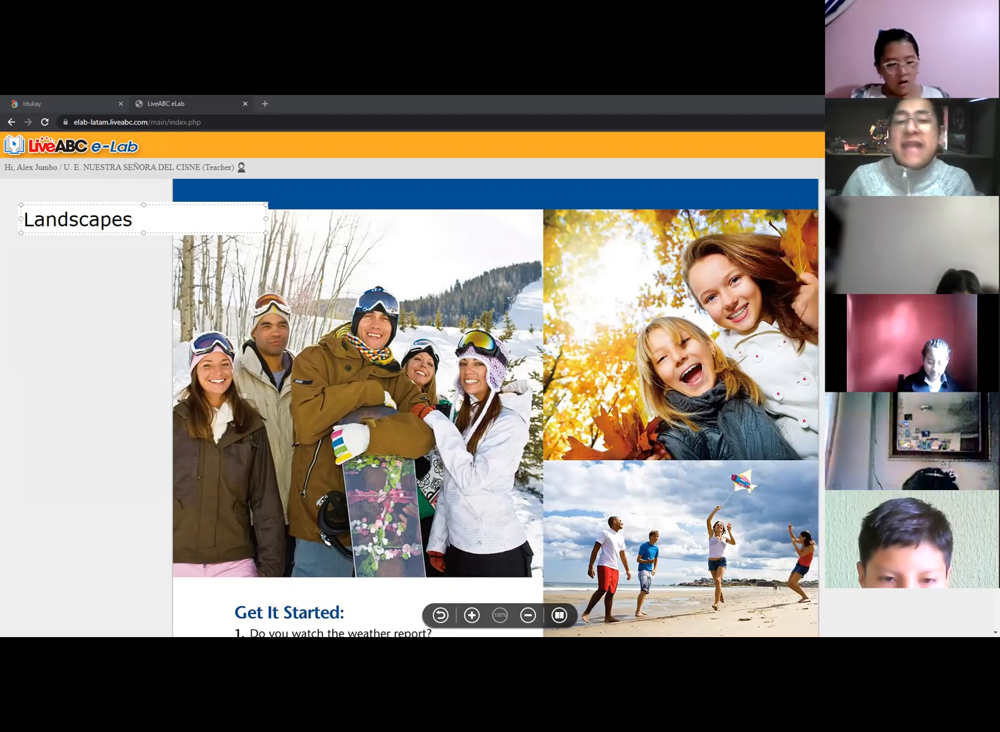
pyautogui.write('-')
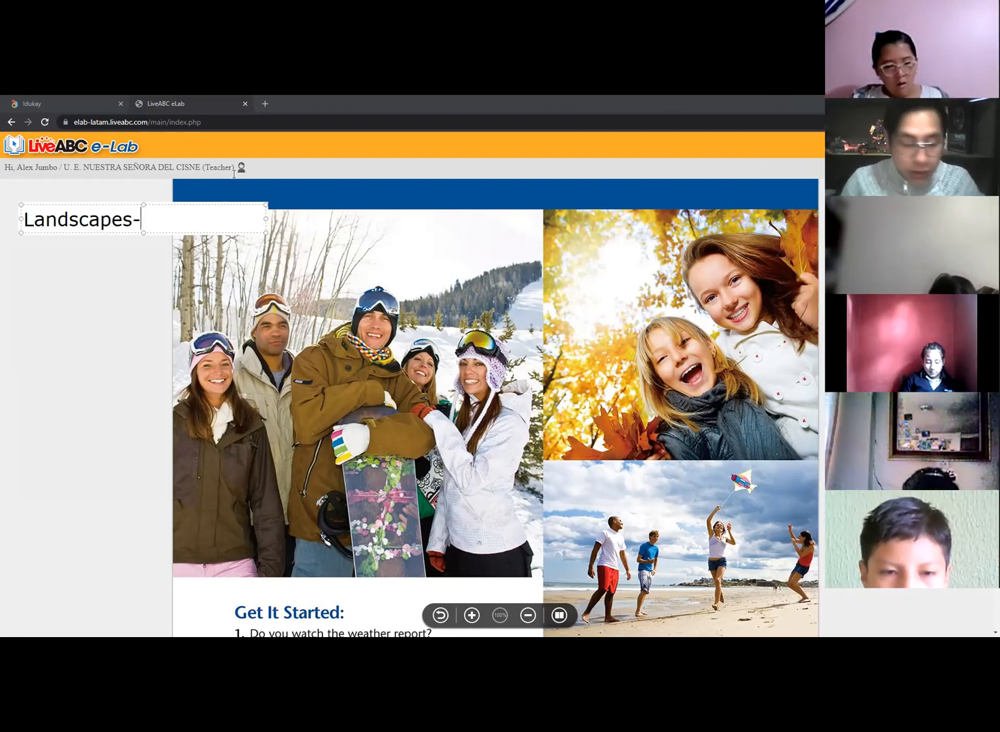
pyautogui.write('vioews')
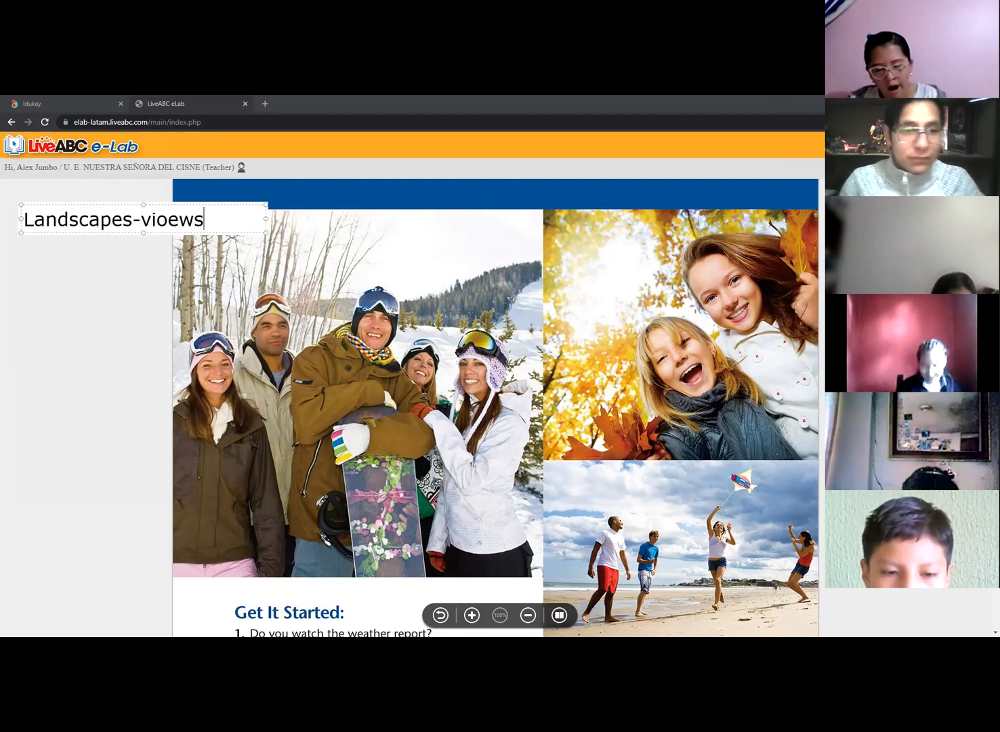
pyautogui.press('Backspace')
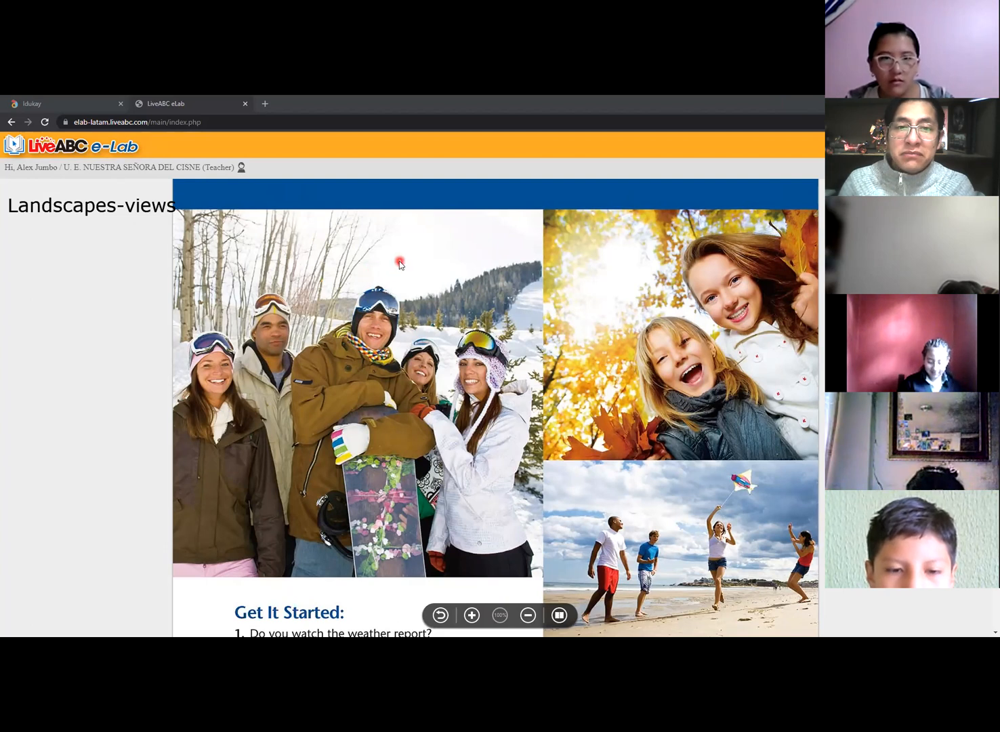
pyautogui.moveTo(579, 298)
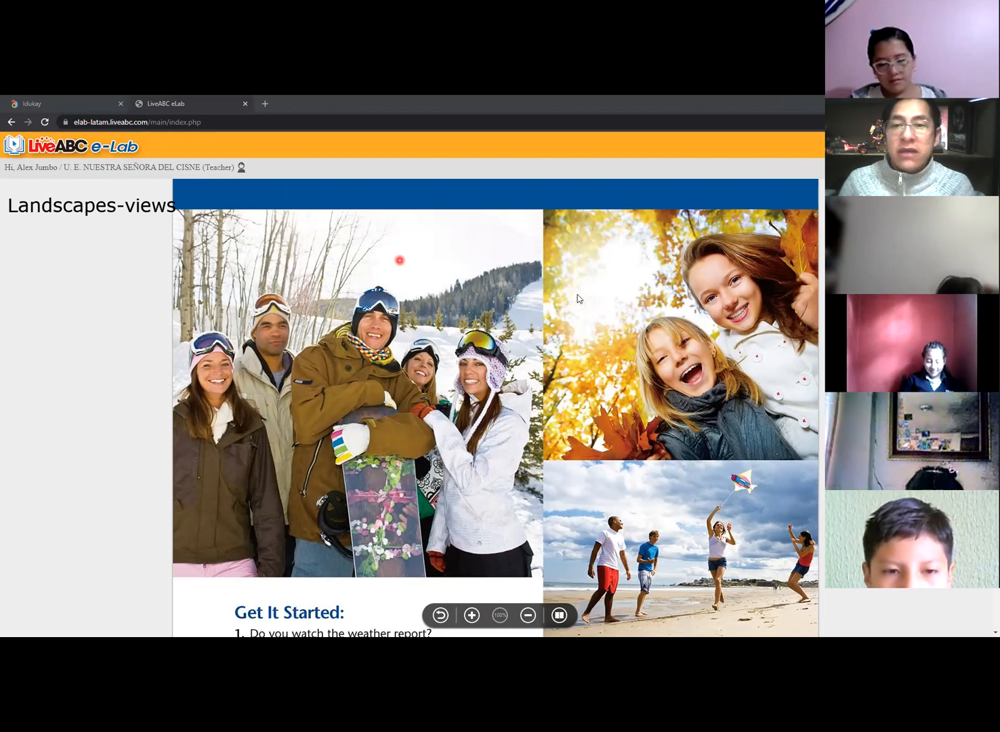
pyautogui.moveTo(709, 581)
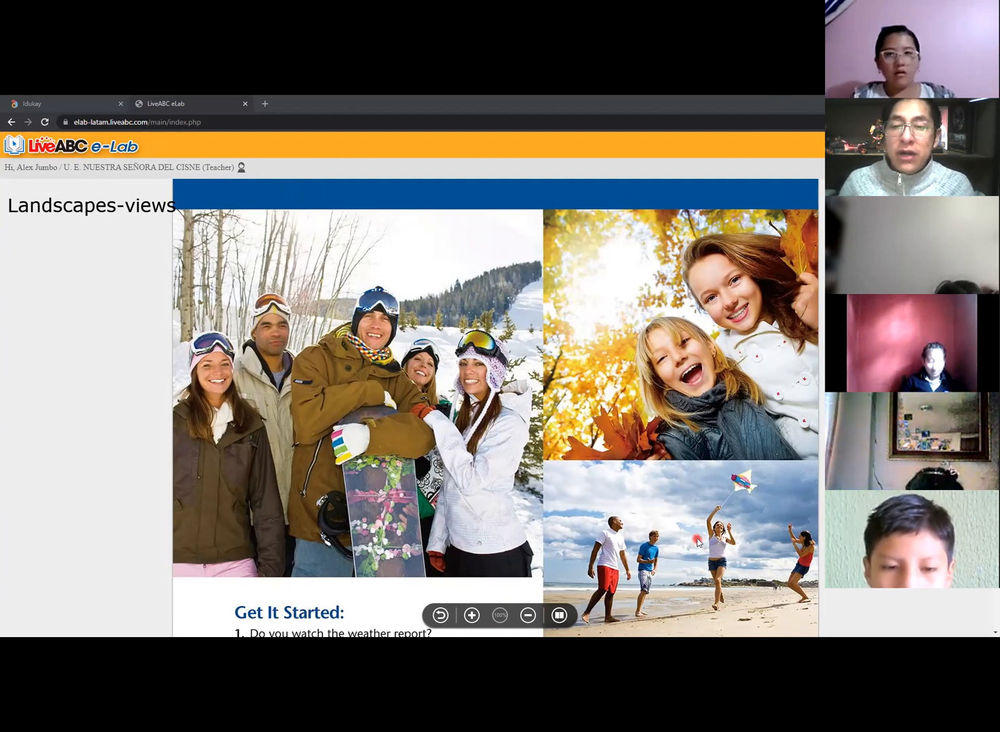
pyautogui.moveTo(761, 309)
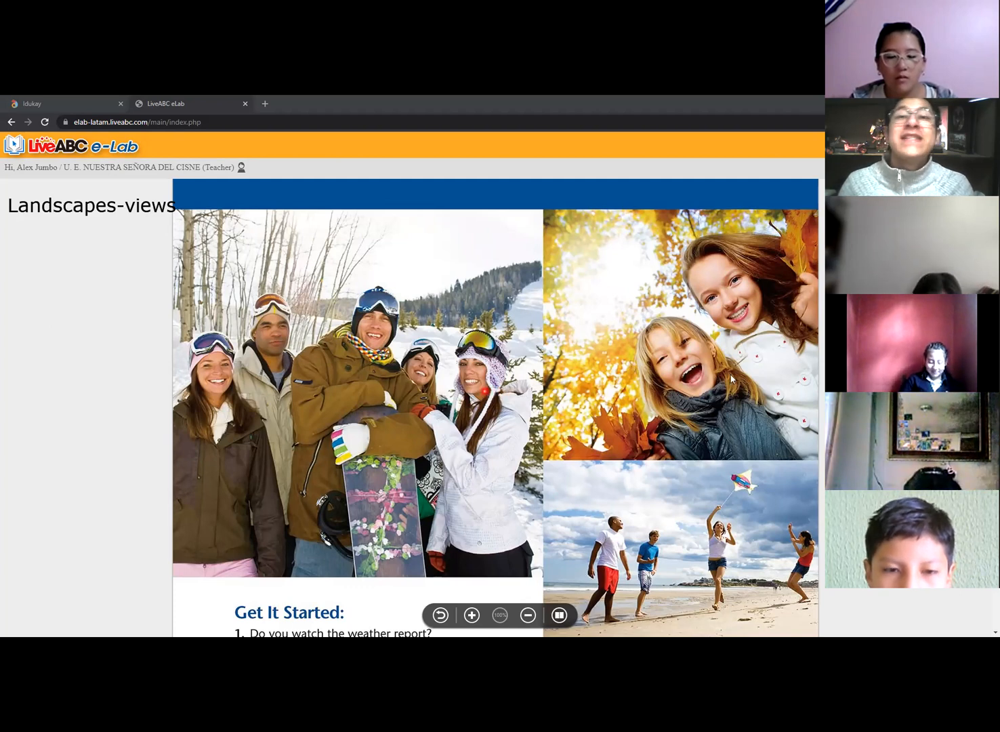
pyautogui.moveTo(362, 368)
pyautogui.write('season')
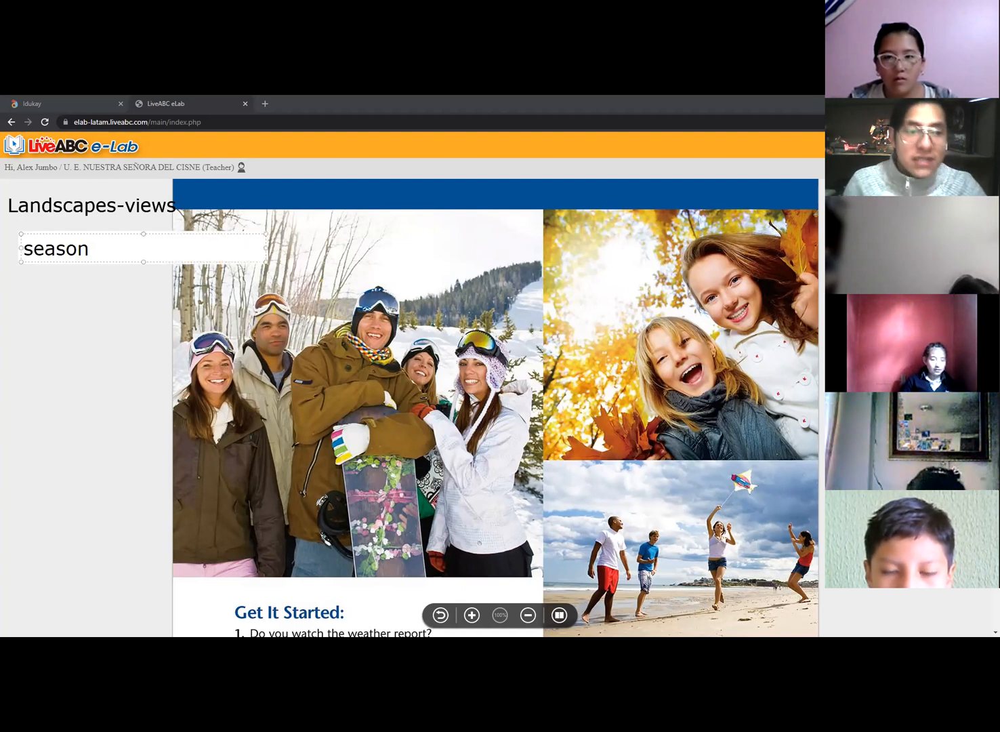
# Step: Type seasons "4" under the first note and start a new line beneath it
pyautogui.write('s')
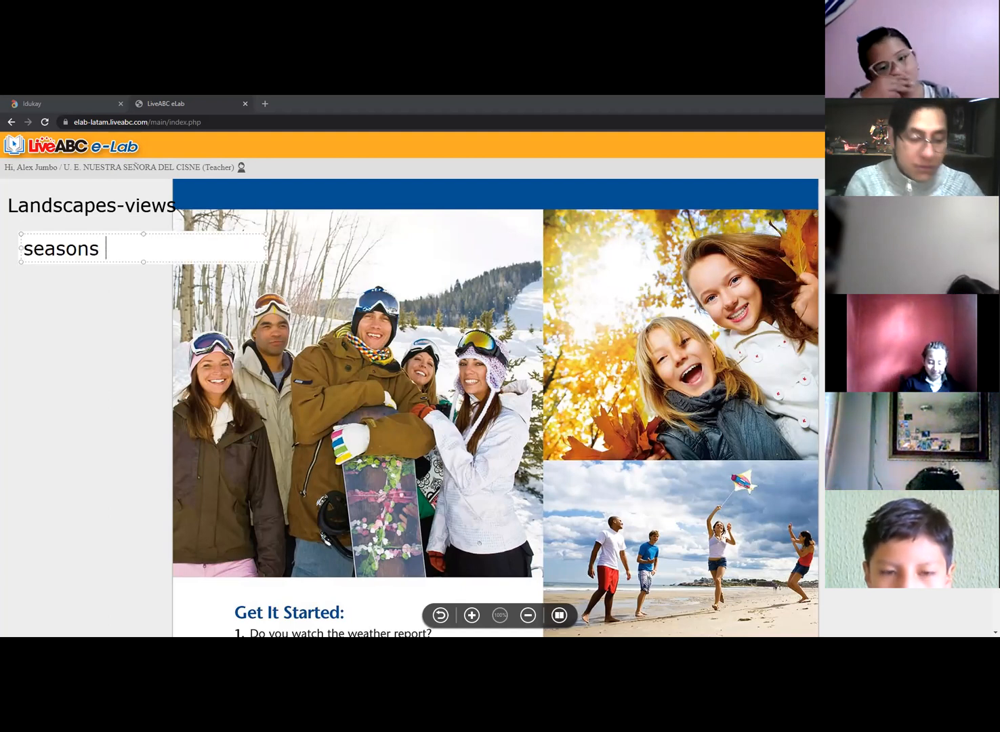
pyautogui.write('"4"')
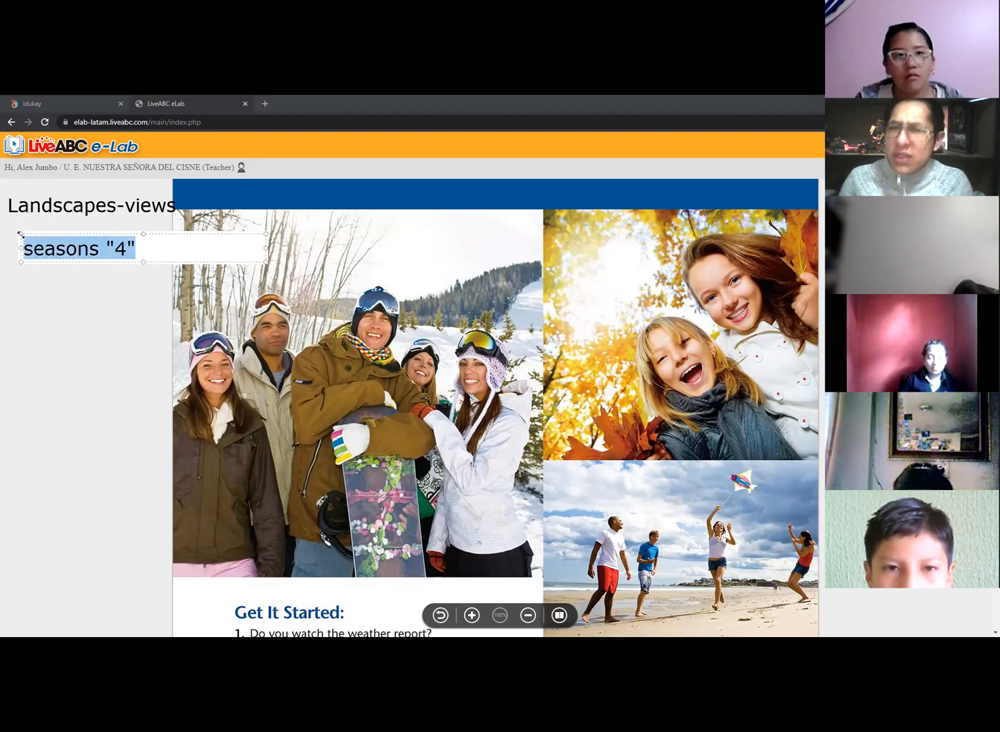
pyautogui.click(149, 248)
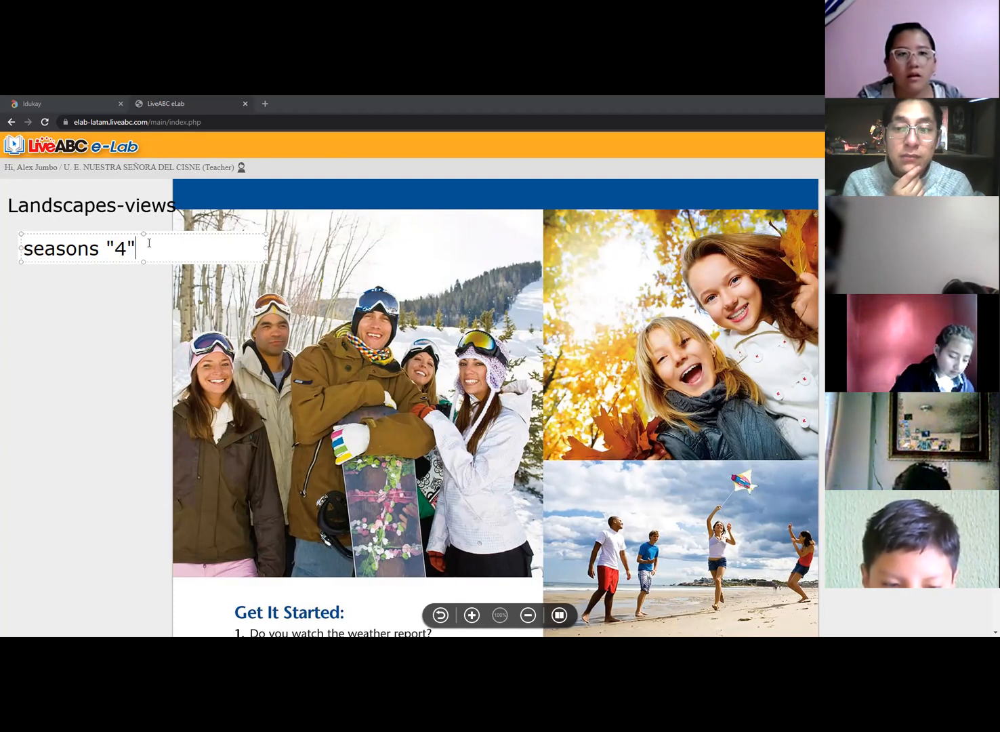
pyautogui.press('Return')
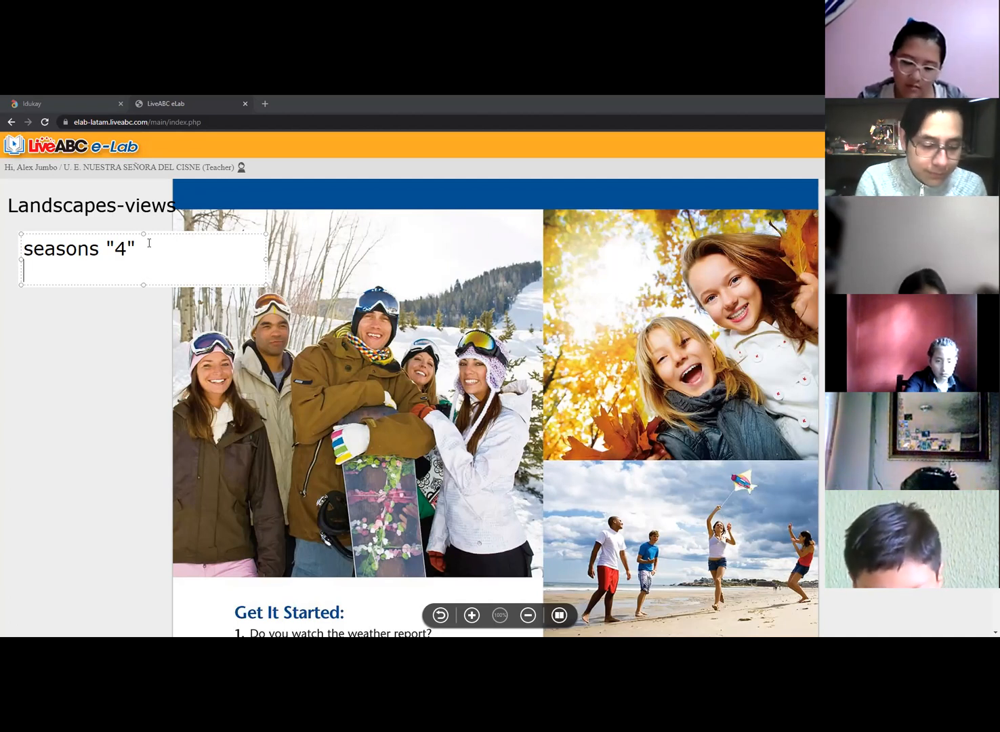
# Step: List summer, spring, fall and winter, adding '/autumm' after fall
pyautogui.write('summer')
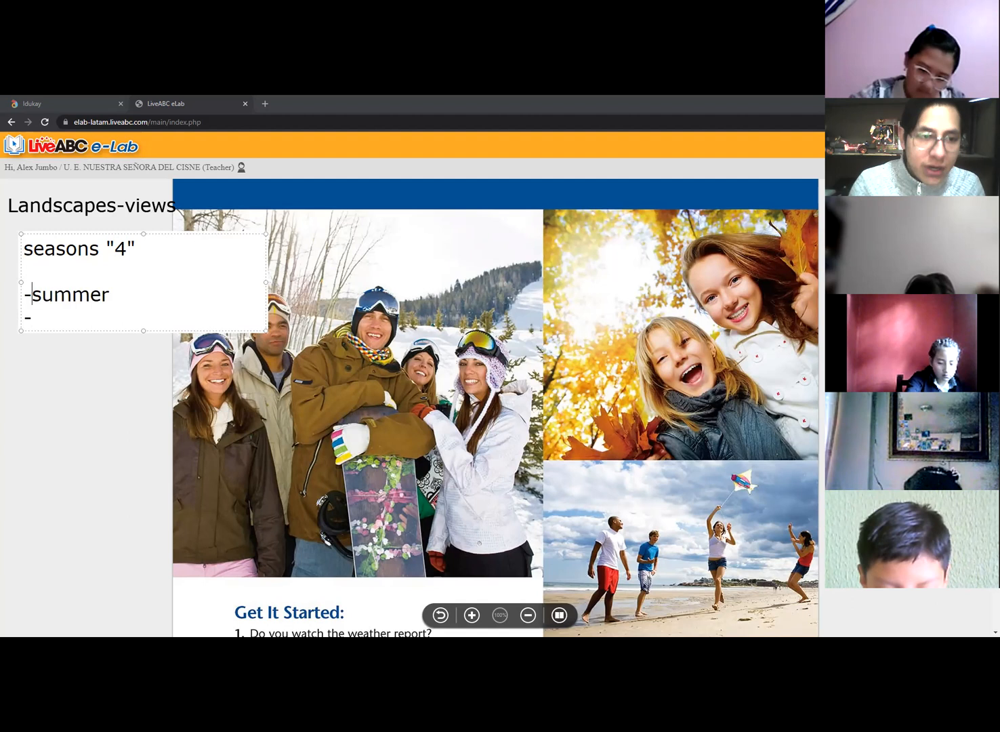
pyautogui.write('spring')
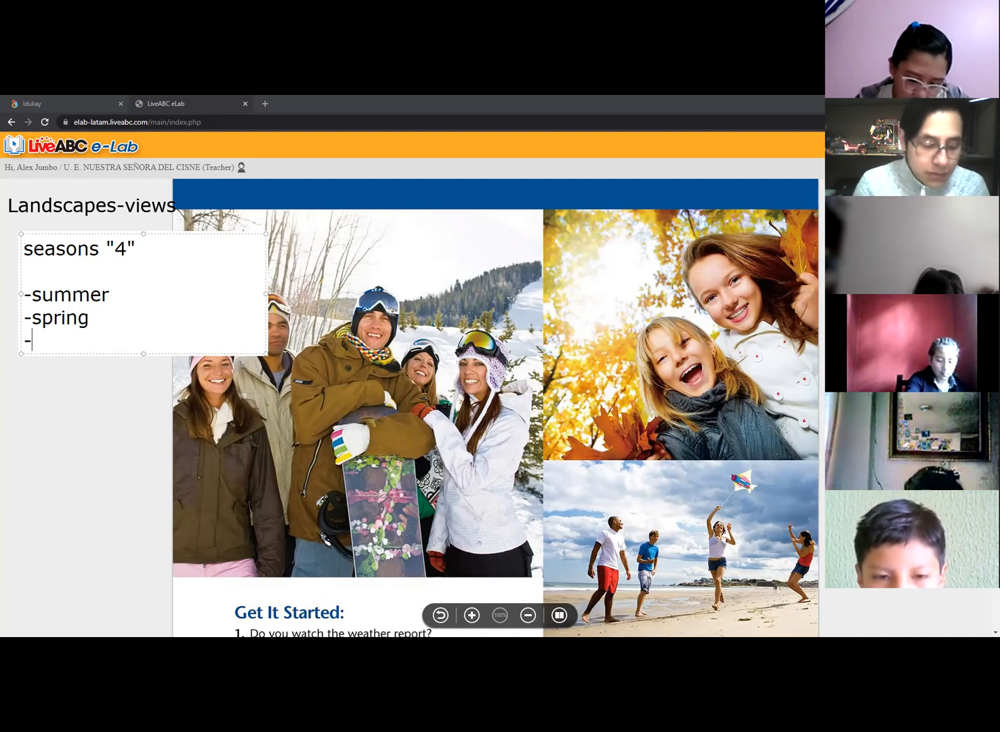
pyautogui.write('fal')
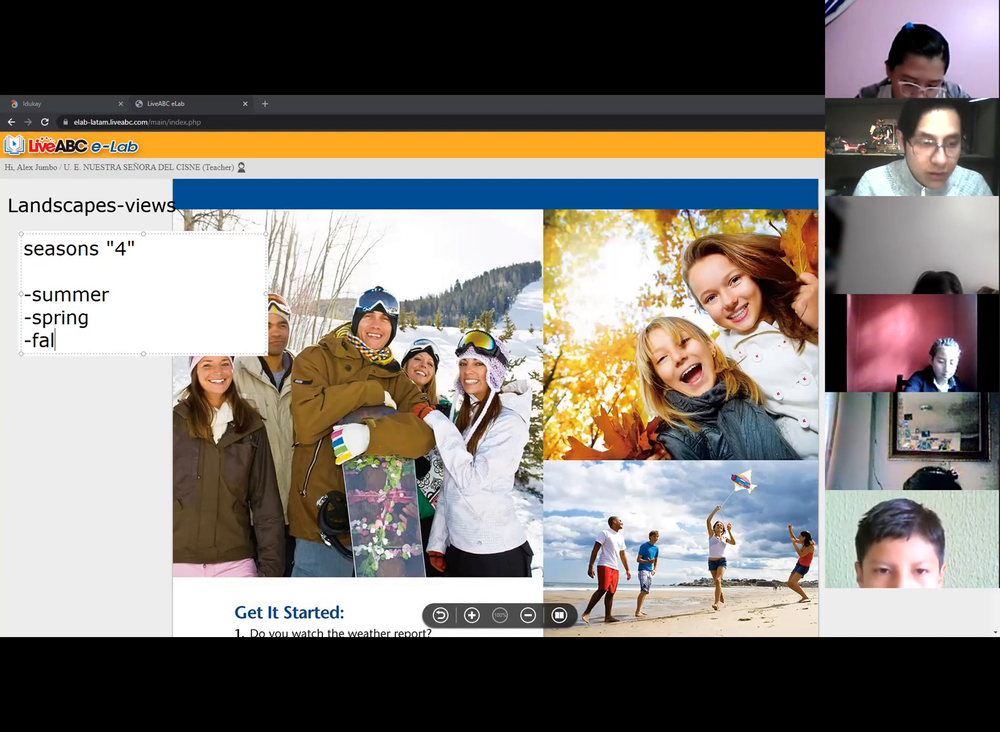
pyautogui.write('l')
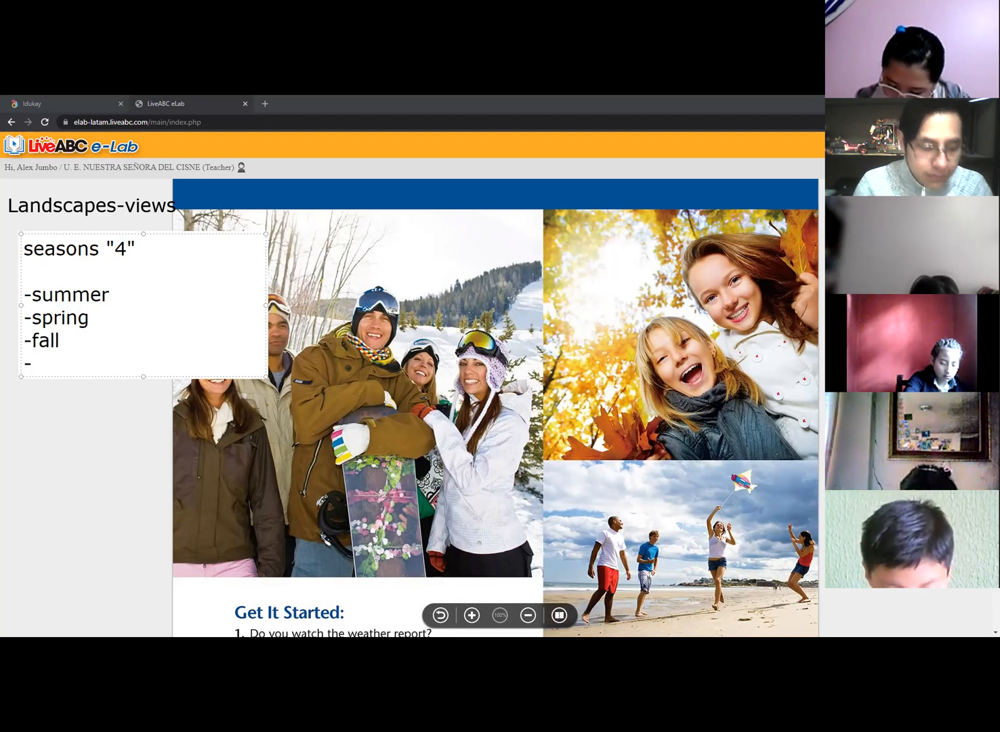
pyautogui.write('wi')
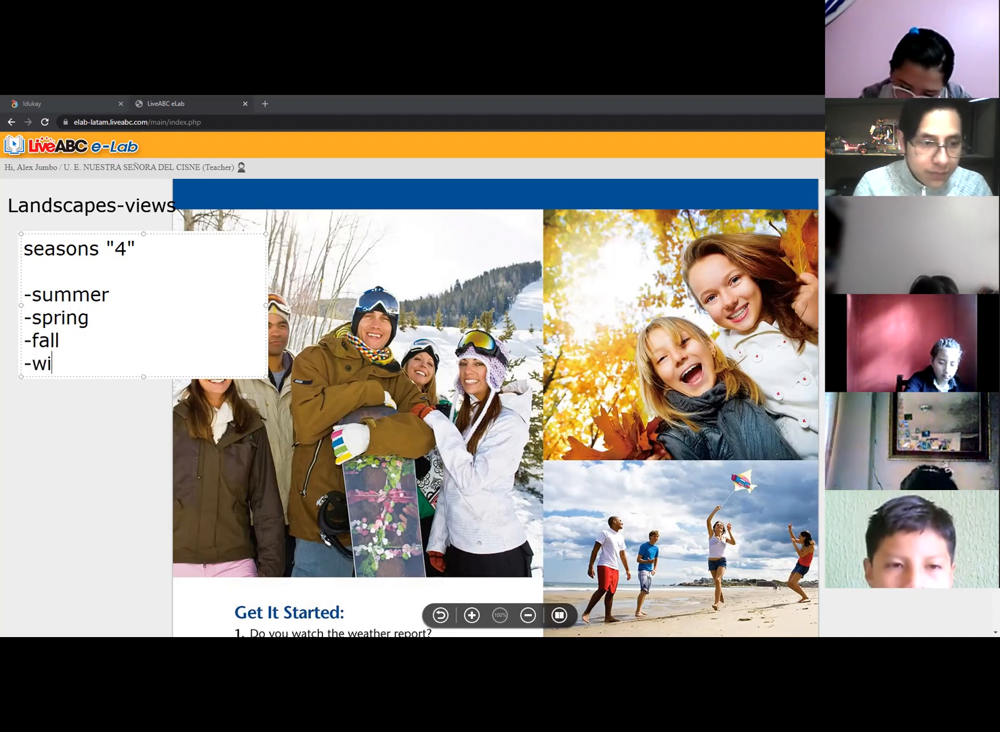
pyautogui.write('nter')
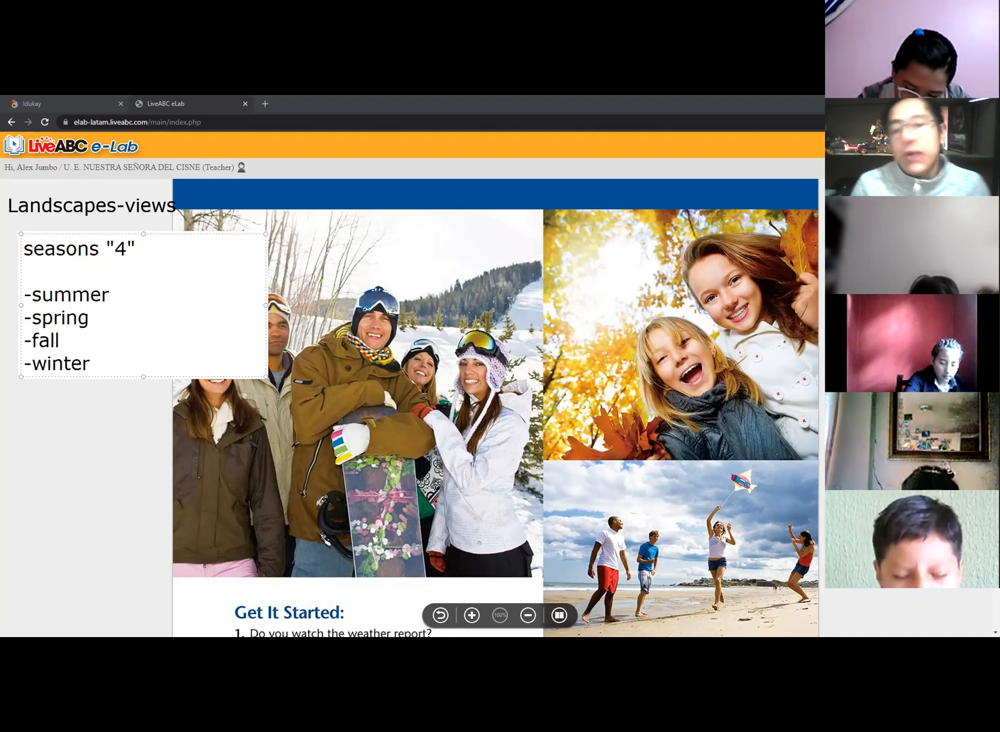
pyautogui.write('/a')
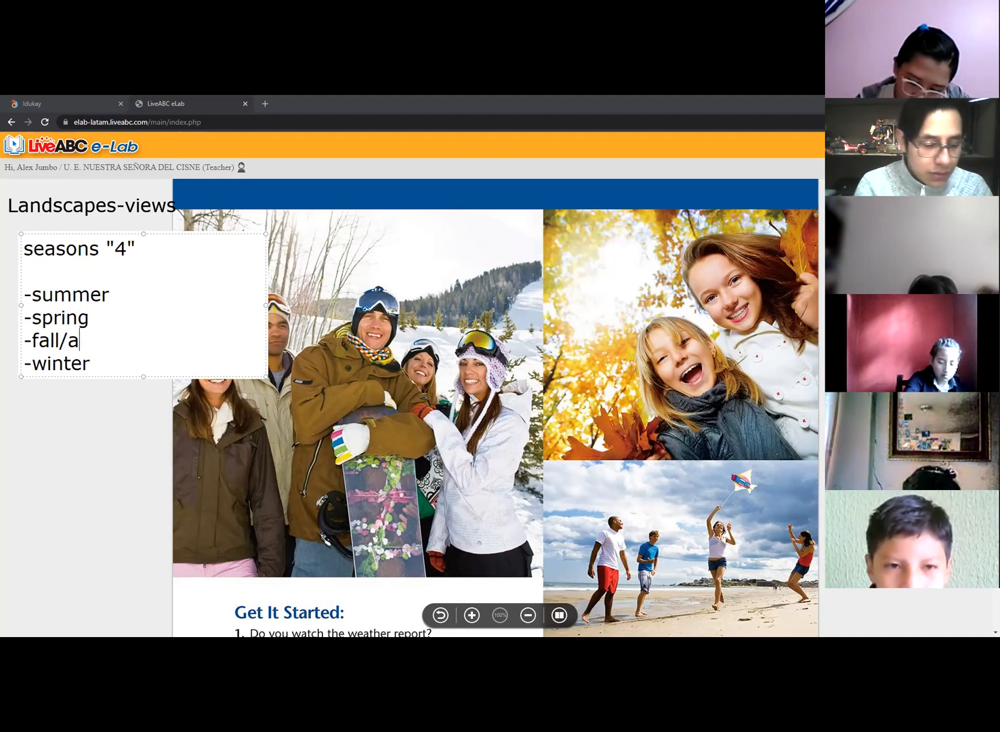
pyautogui.write('utumm')
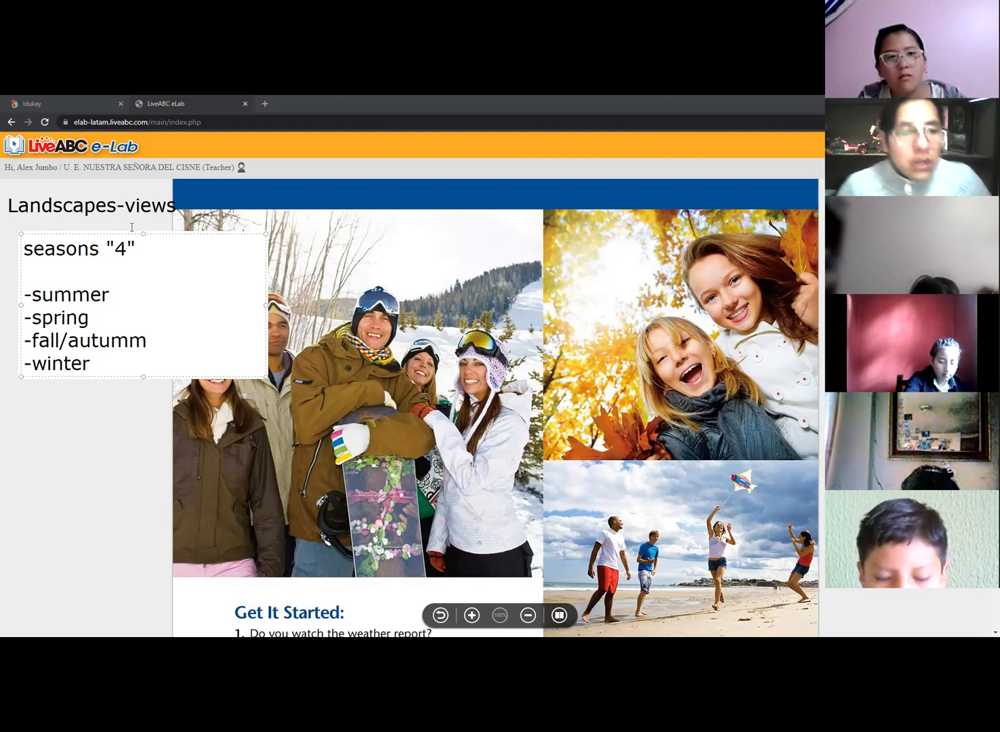
pyautogui.moveTo(415, 185)
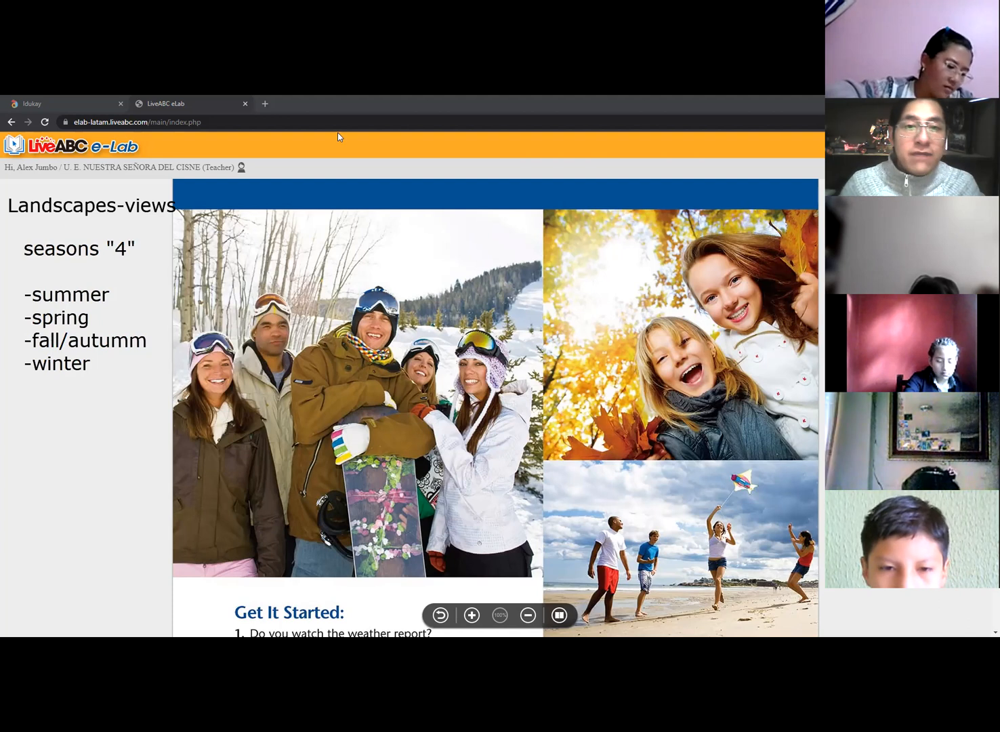
pyautogui.moveTo(283, 176)
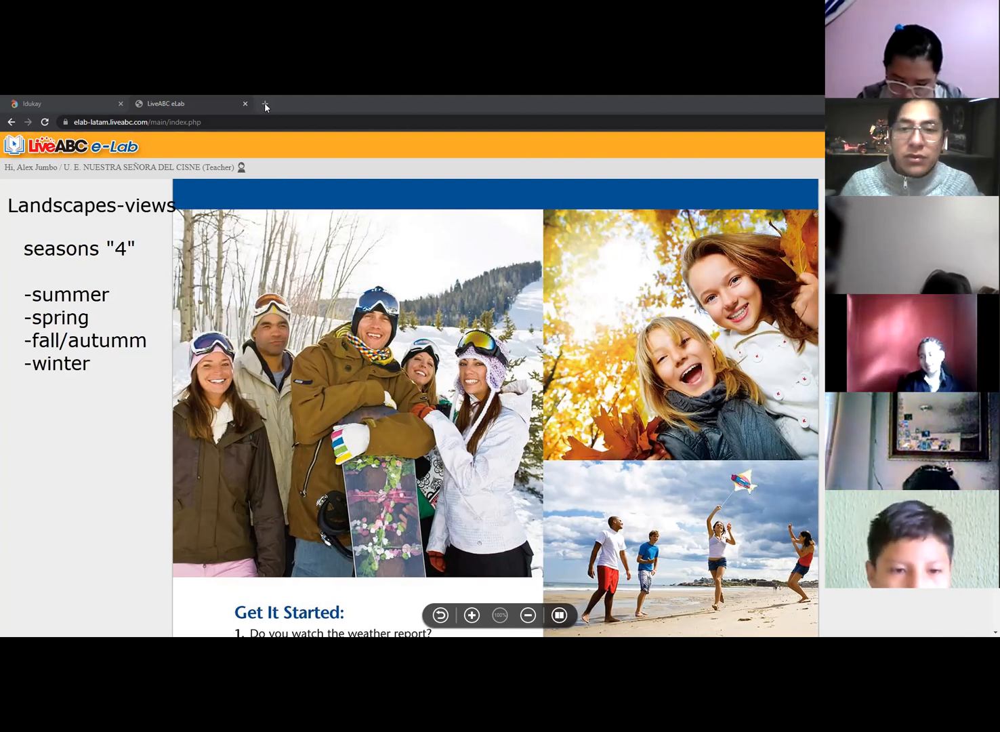
# Step: Check 'autumn' in Google Images, then return to the e-Lab note reading fall/autumn
pyautogui.click(265, 104)
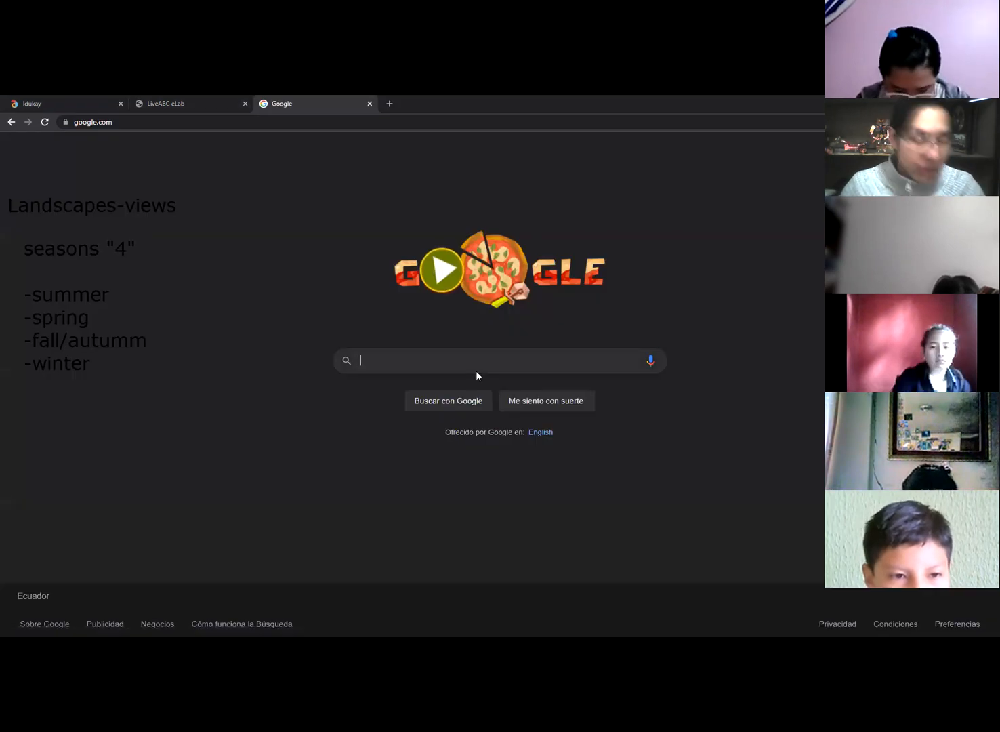
pyautogui.write('autumn')
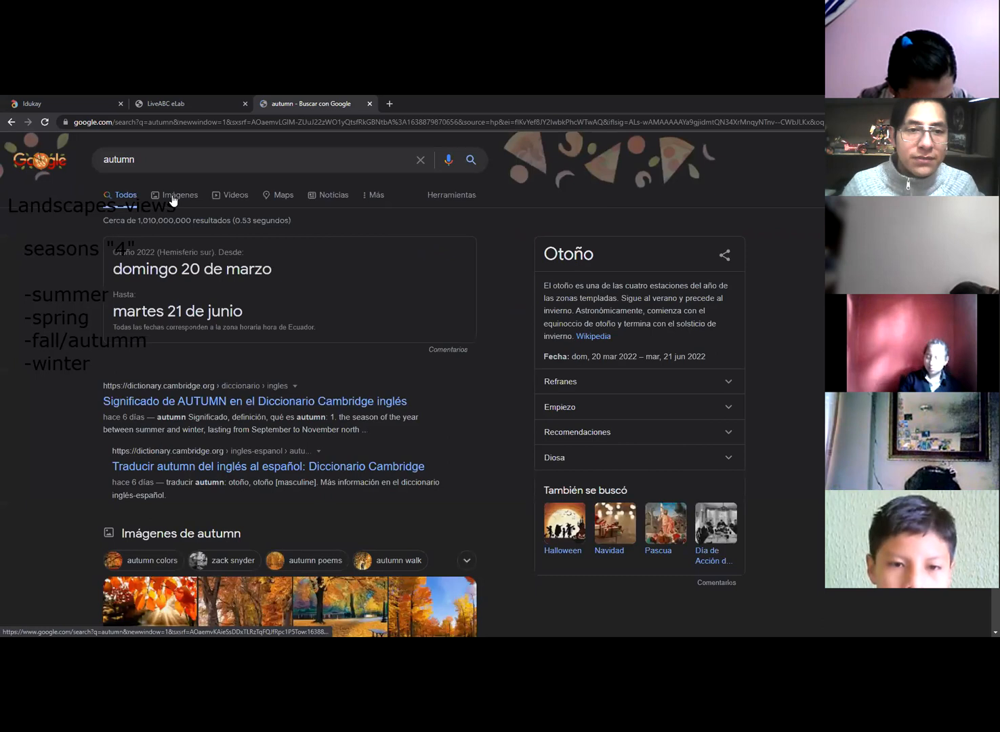
pyautogui.click(179, 194)
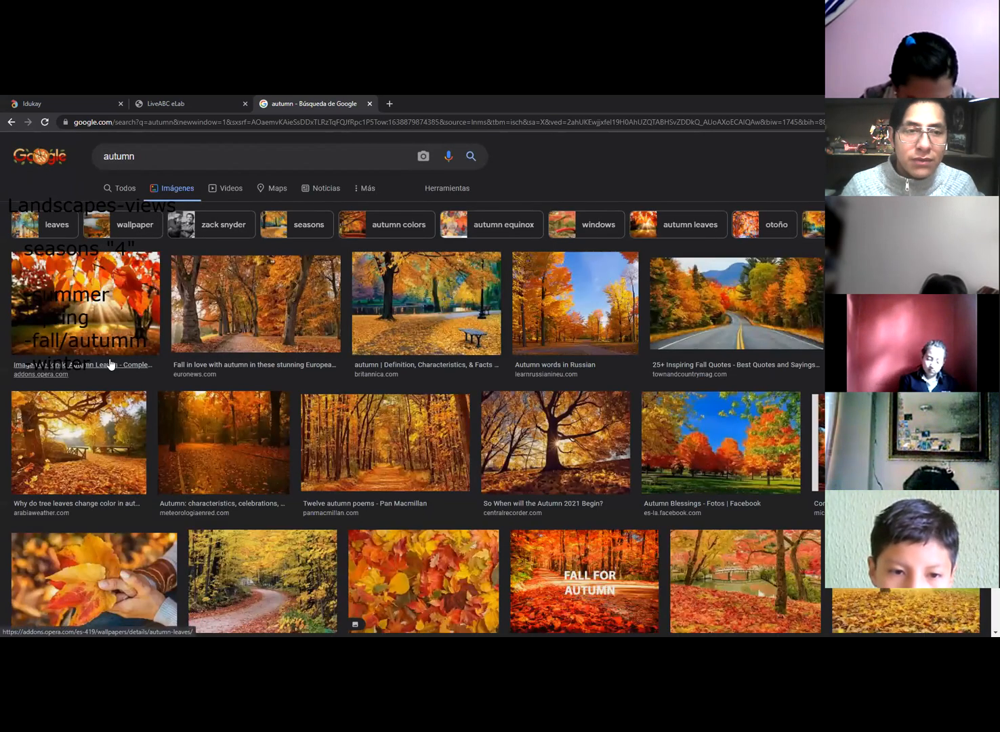
pyautogui.moveTo(161, 496)
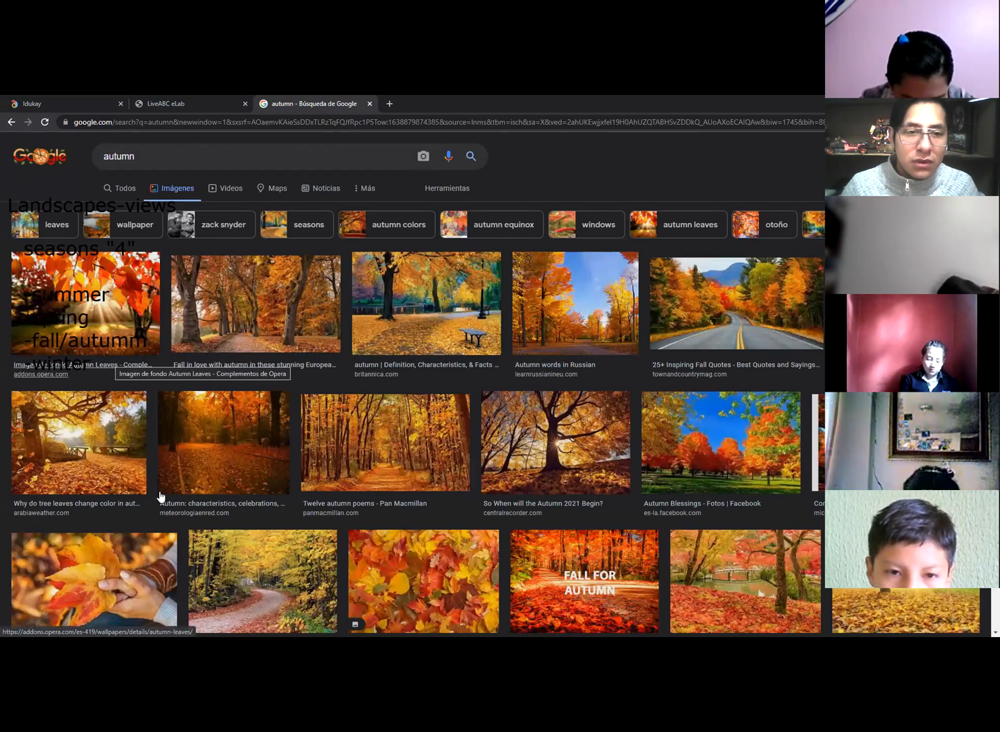
pyautogui.click(189, 103)
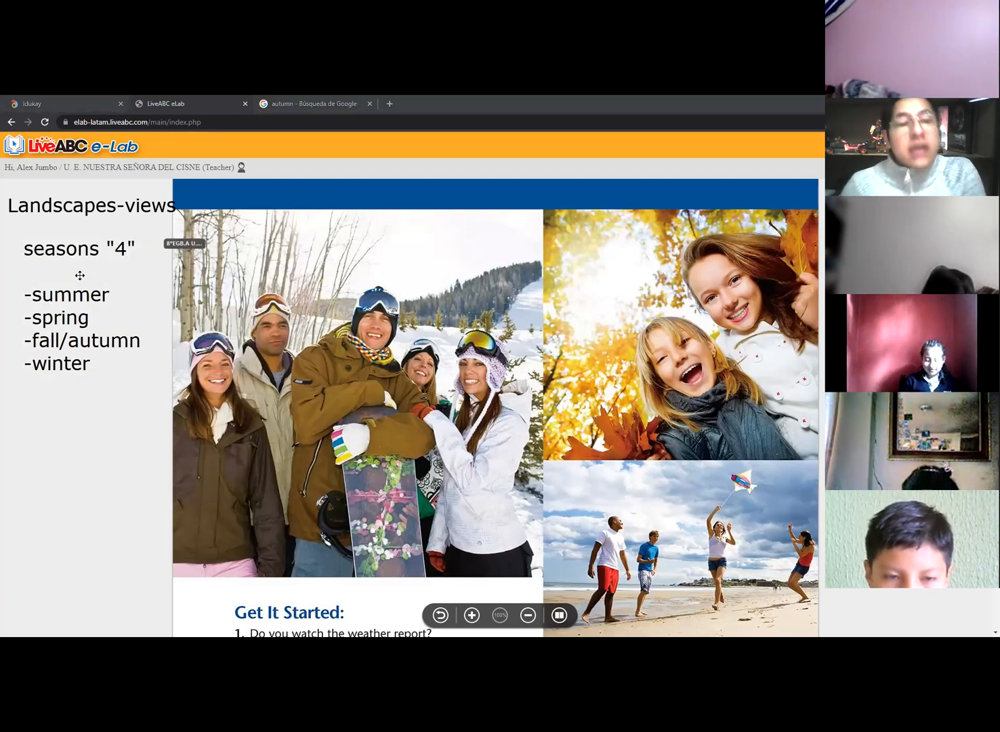
pyautogui.moveTo(416, 368)
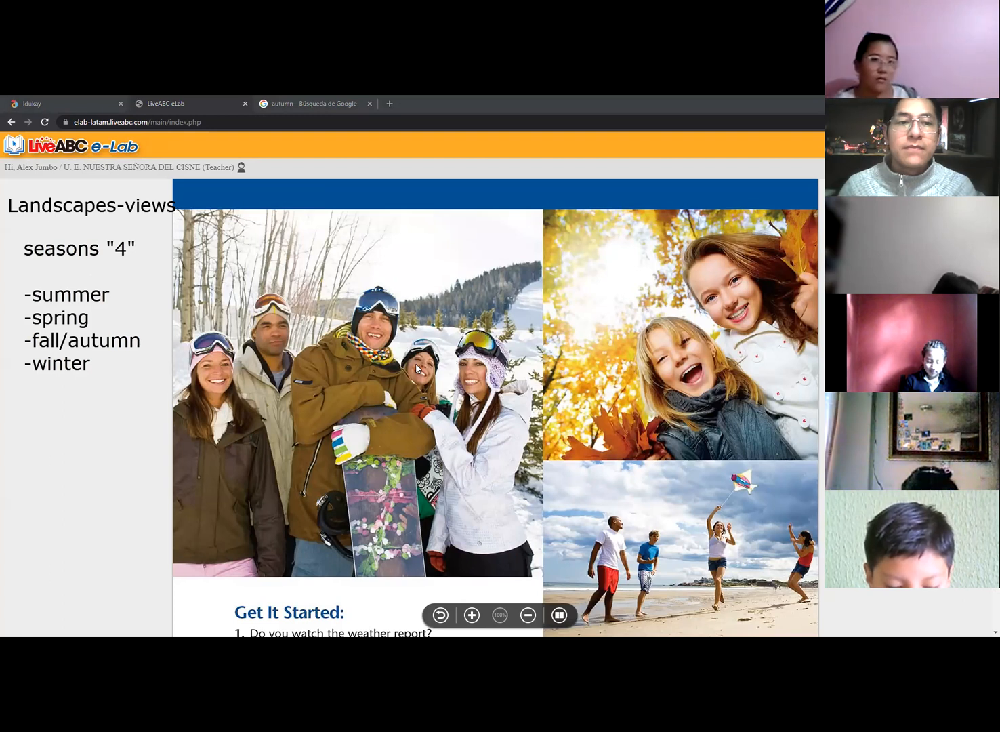
pyautogui.click(88, 339)
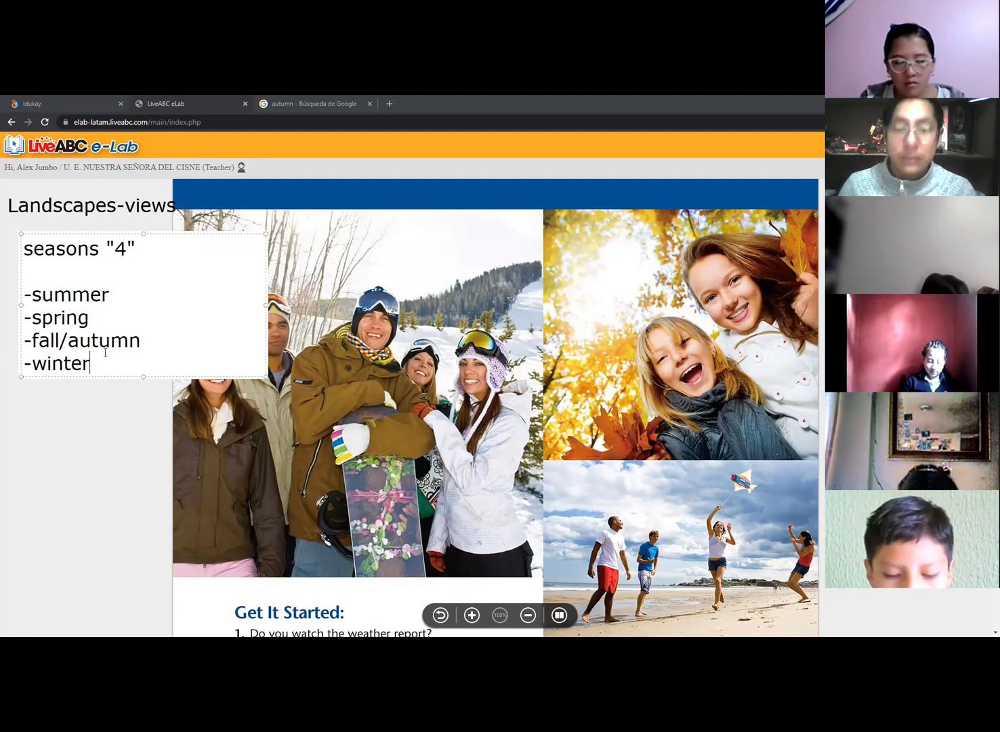
# Step: Reshape the seasons note into a narrower, taller box left of the photos
pyautogui.doubleClick(66, 294)
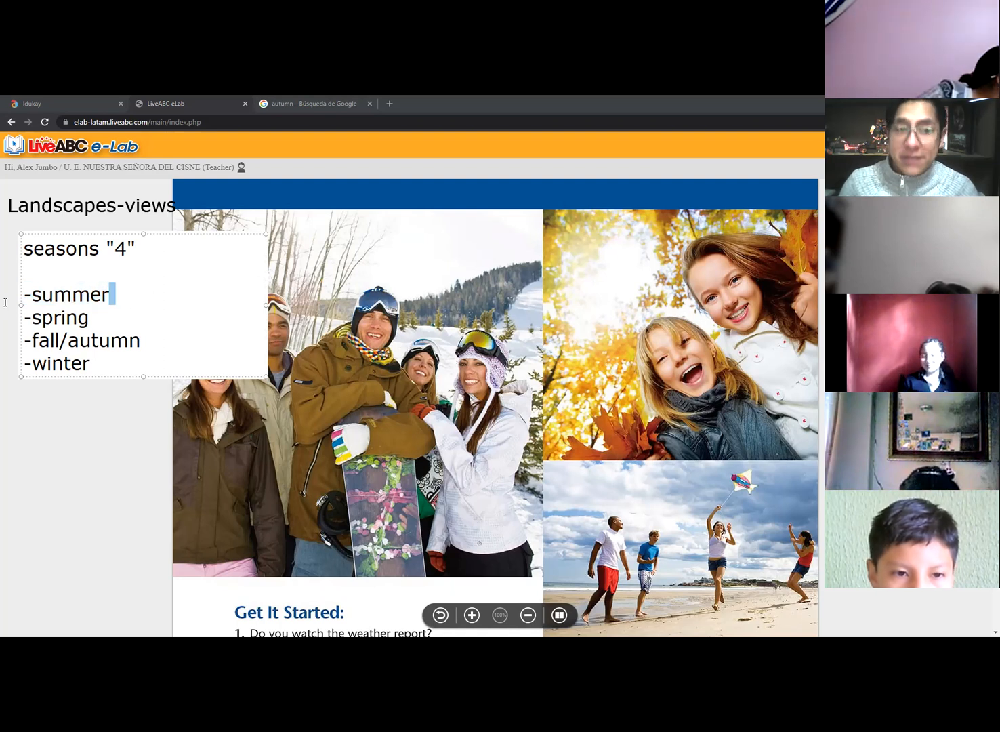
pyautogui.doubleClick(57, 363)
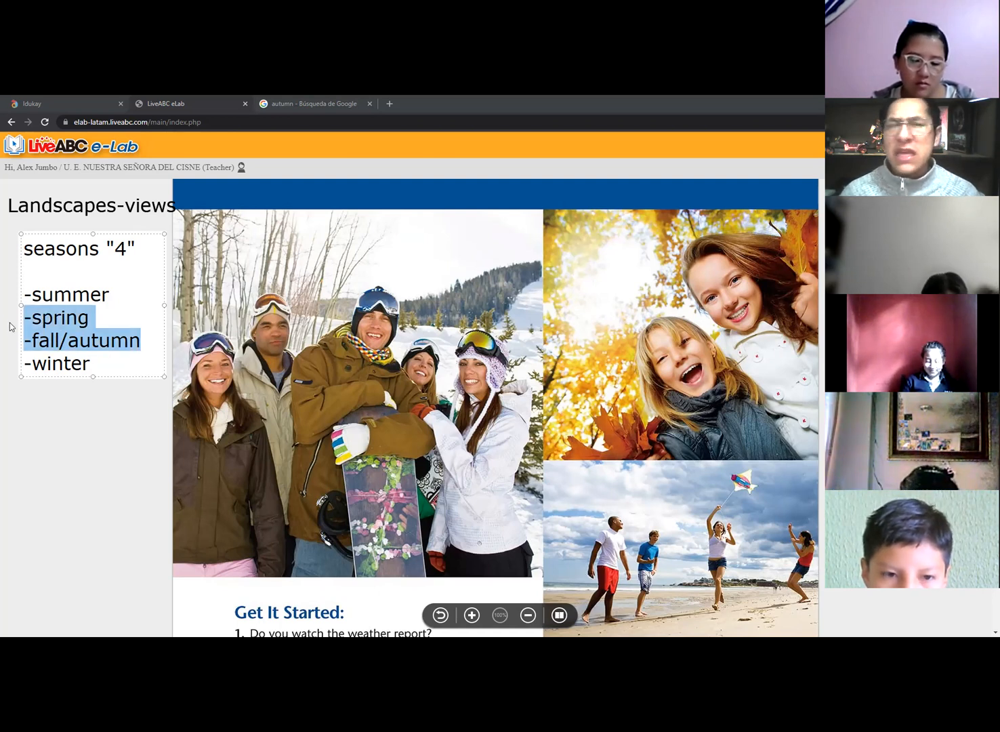
pyautogui.click(108, 340)
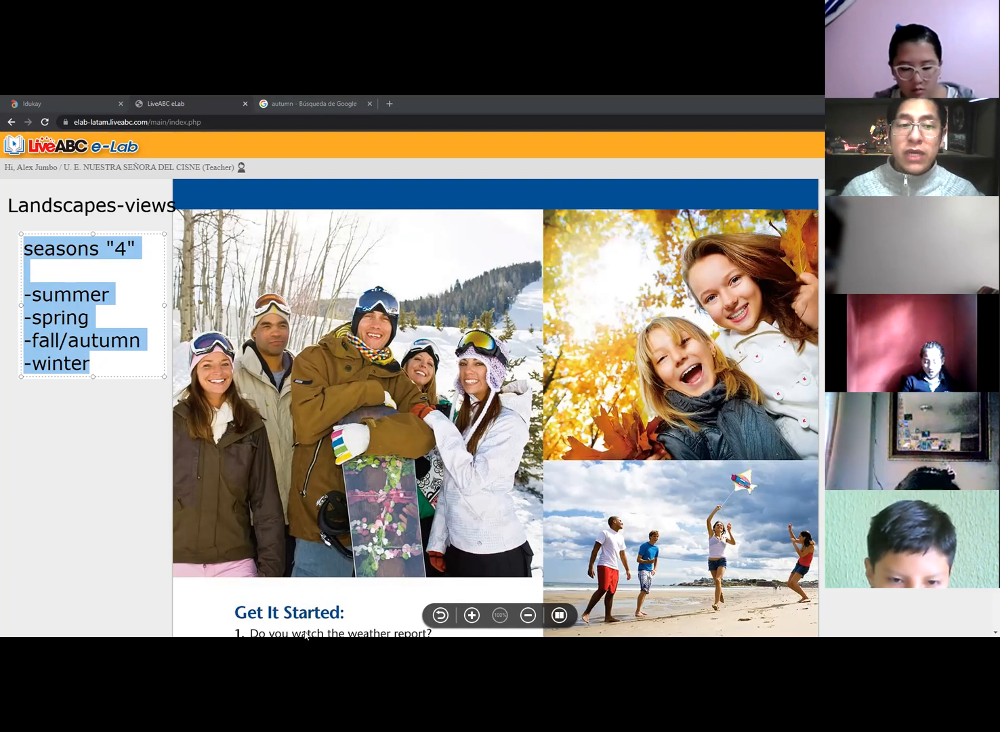
pyautogui.click(124, 362)
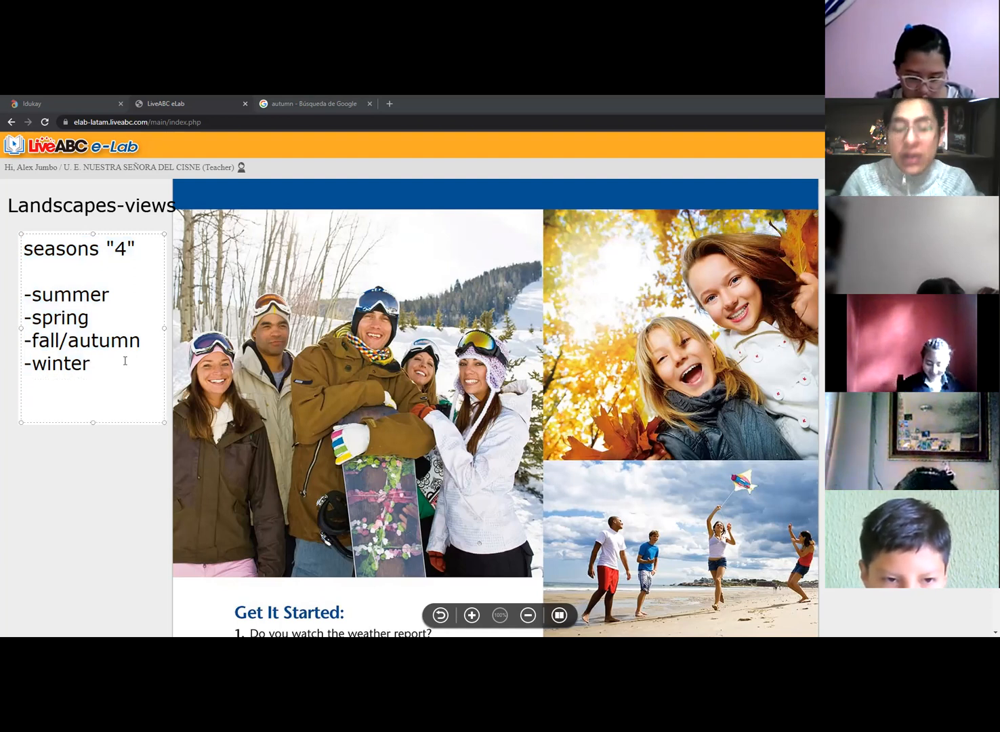
# Step: Replace the 6-6 line with '11-12 15-16' beneath the four seasons
pyautogui.write('6-6')
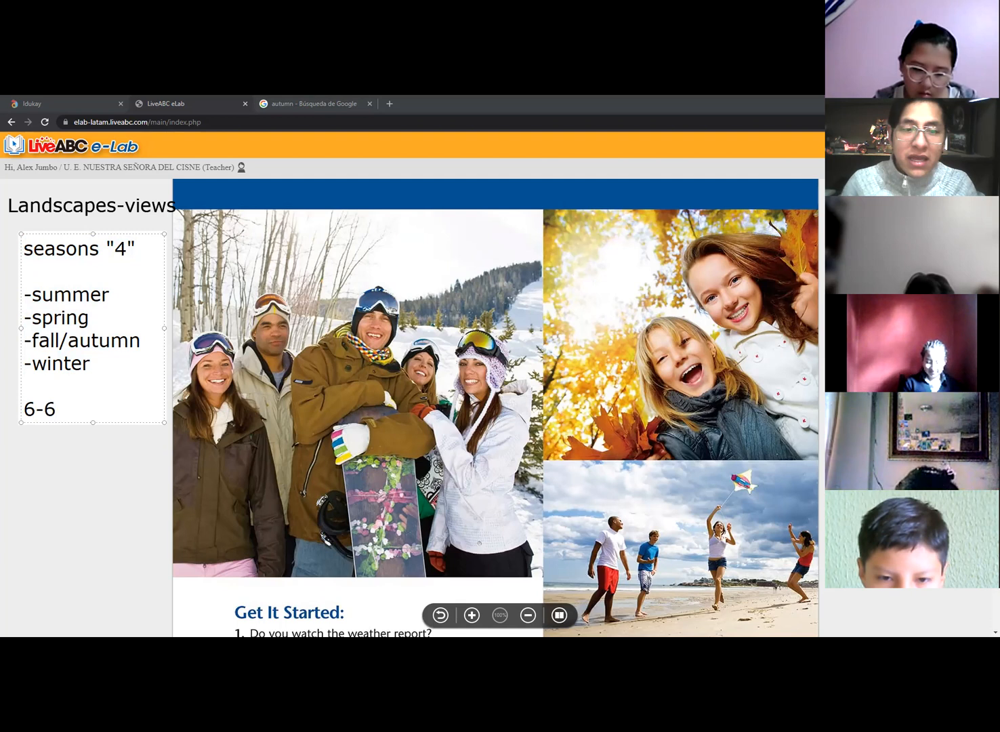
pyautogui.click(54, 408)
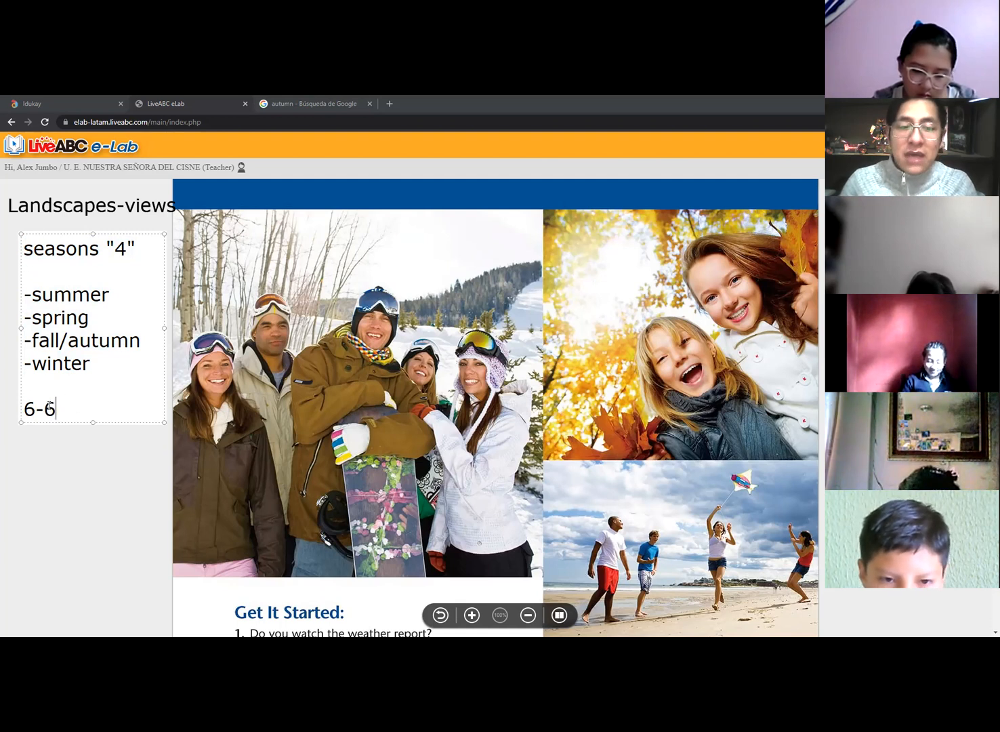
pyautogui.doubleClick(39, 407)
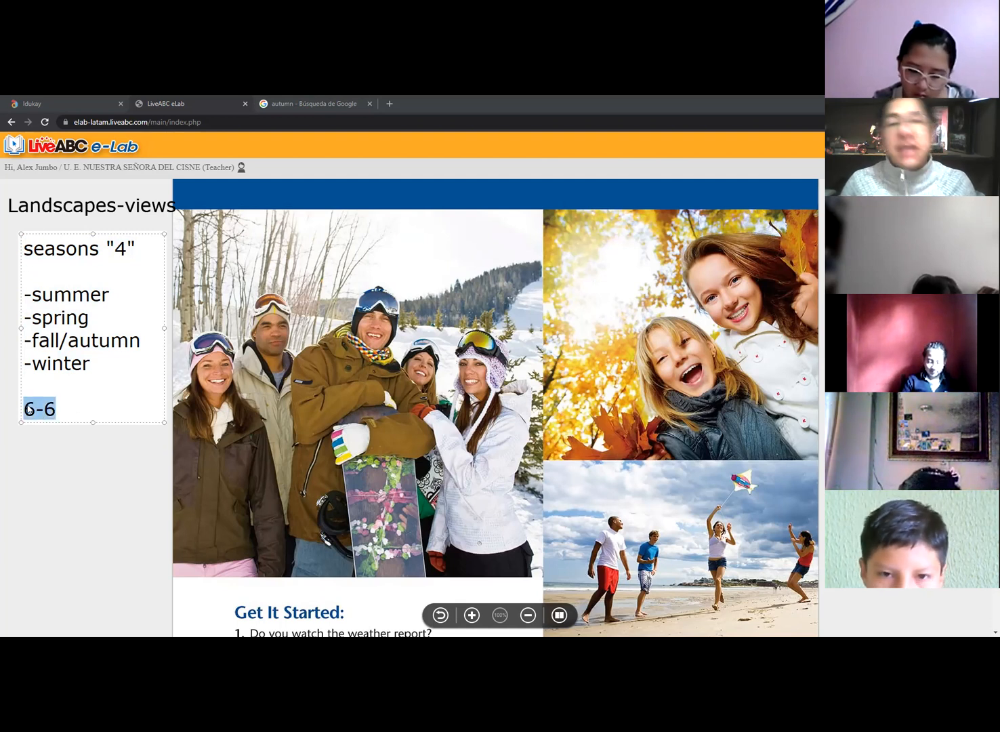
pyautogui.click(61, 407)
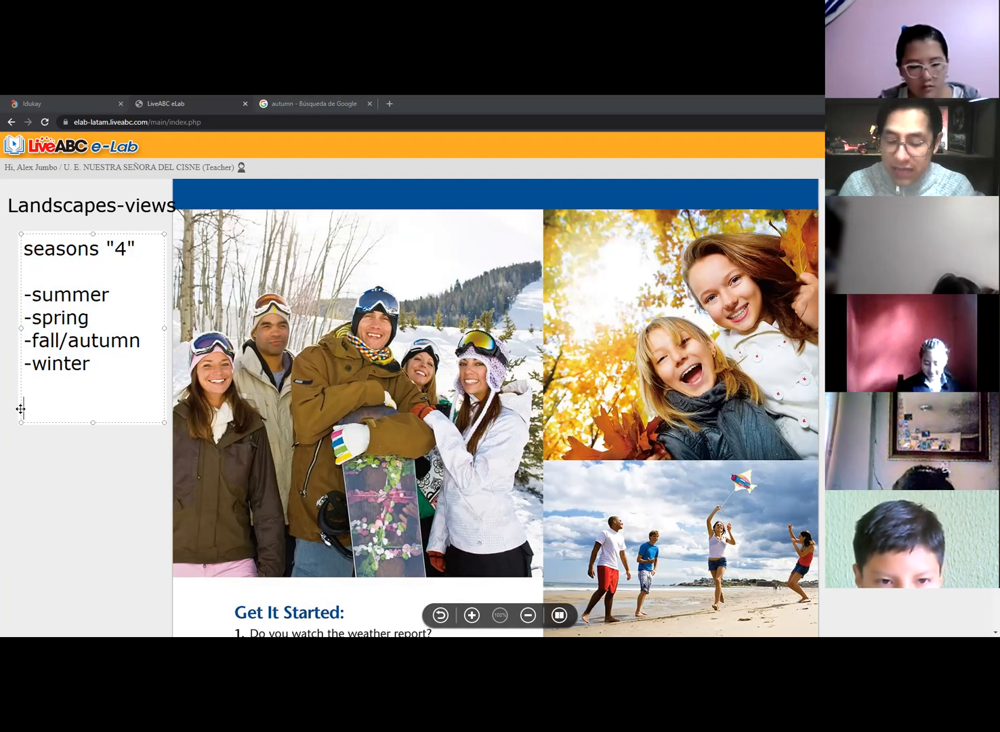
pyautogui.write('11-')
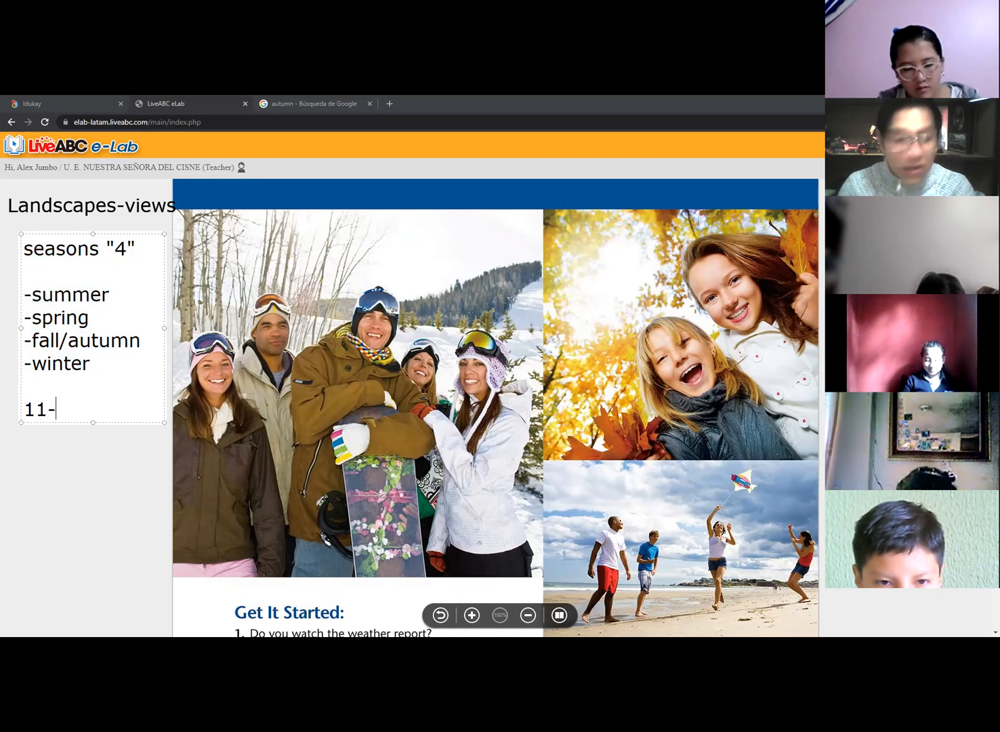
pyautogui.write('12')
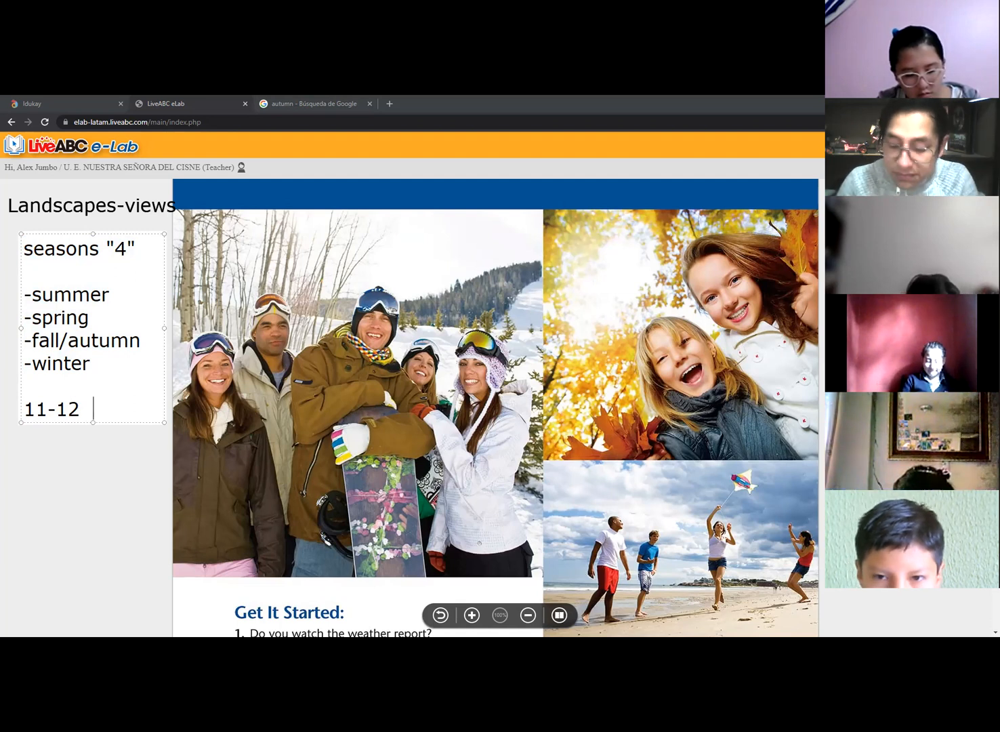
pyautogui.write('15-16')
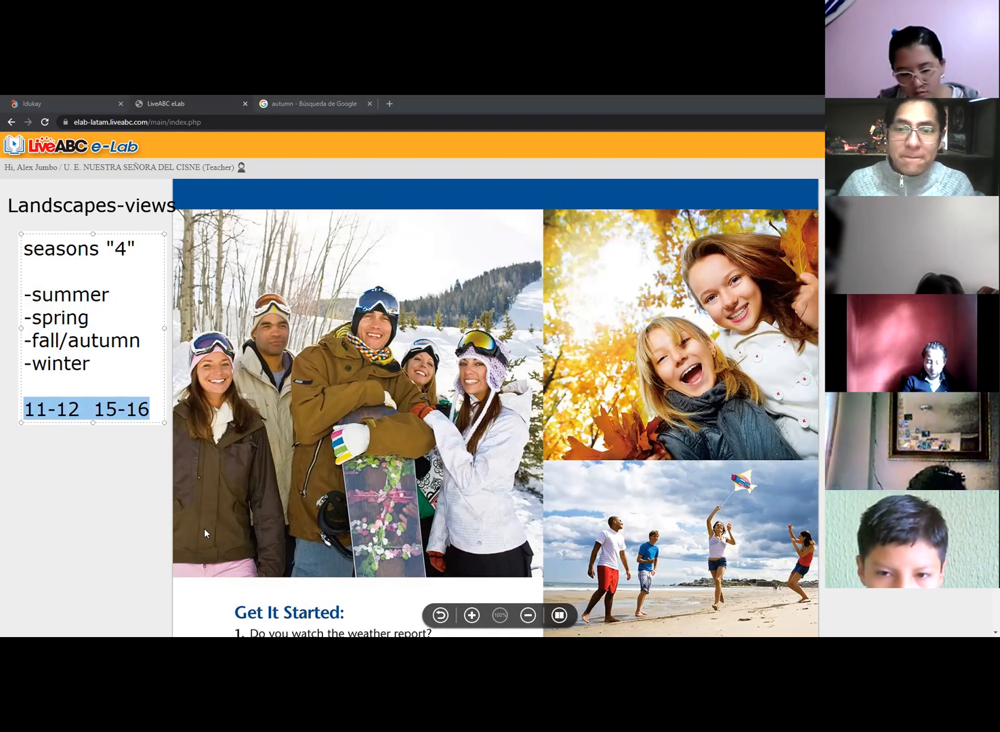
# Step: Scroll down to show the three Get It Started weather questions below the photos
pyautogui.scroll(3)
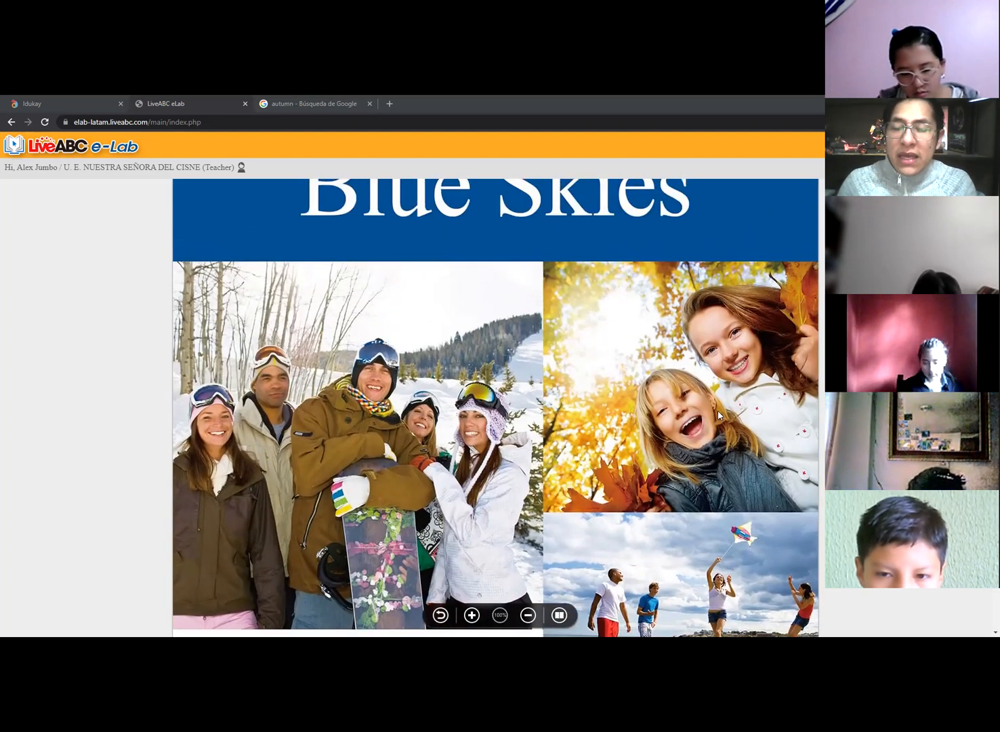
pyautogui.scroll(-3)
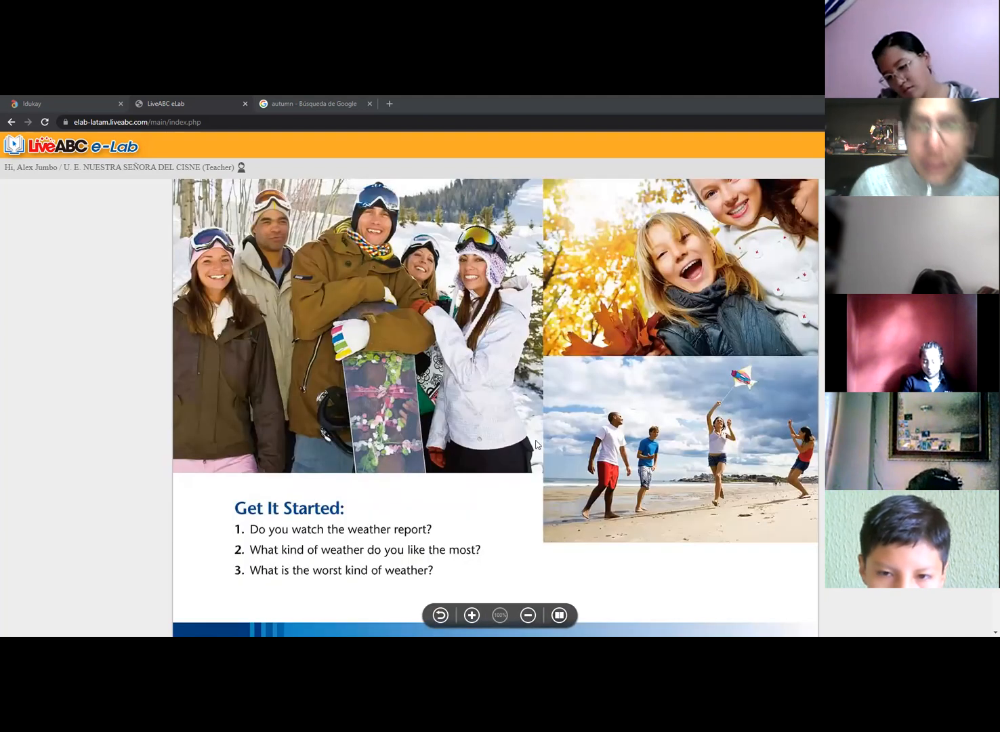
pyautogui.moveTo(371, 535)
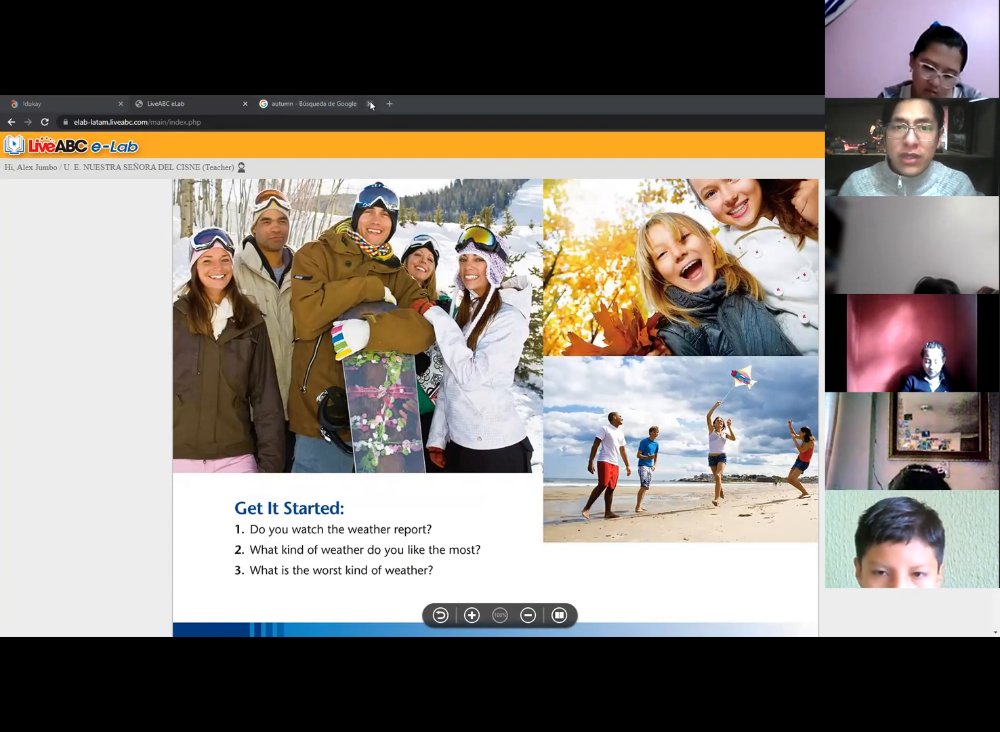
# Step: Close the 'autumn - Búsqueda de Google' browser tab
pyautogui.click(370, 103)
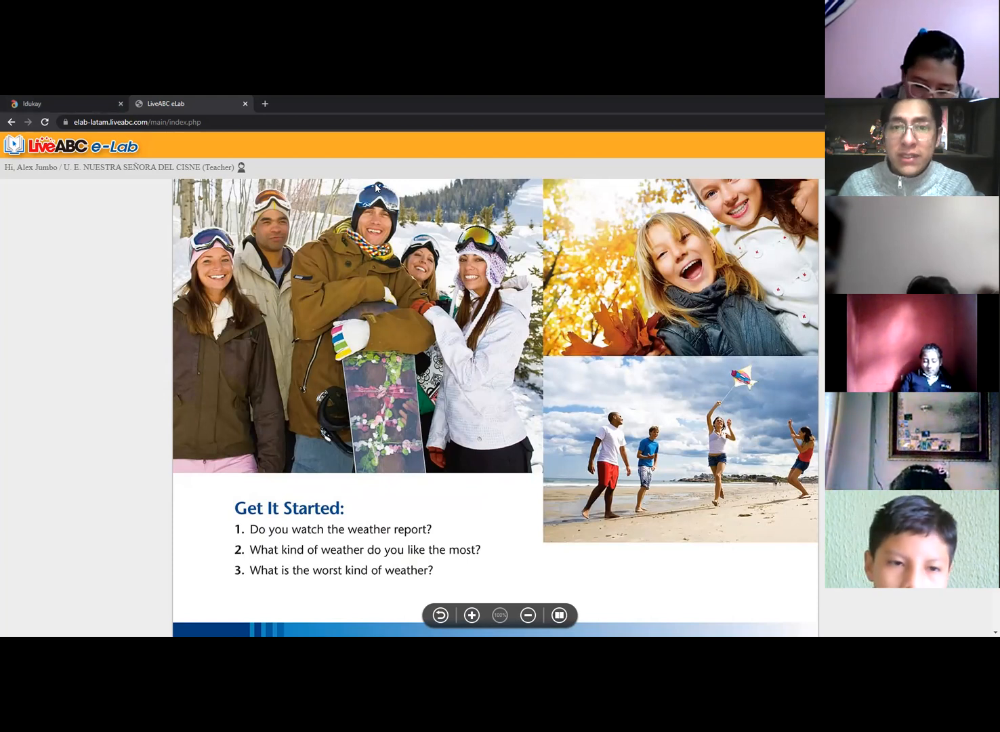
pyautogui.moveTo(115, 311)
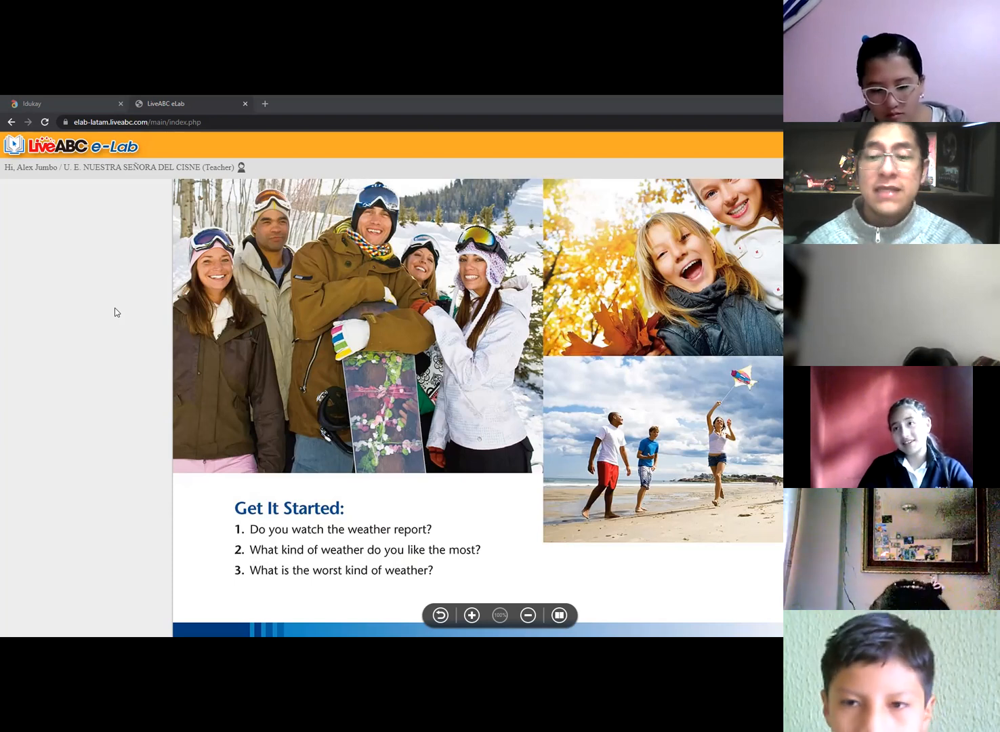
pyautogui.moveTo(8, 198)
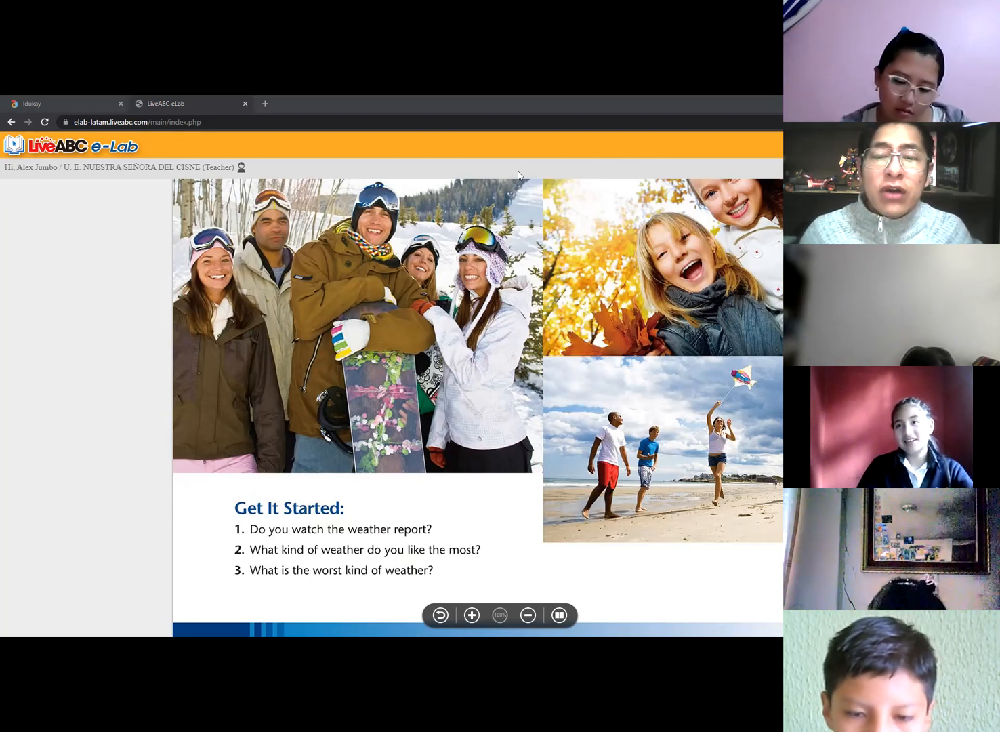
pyautogui.moveTo(366, 623)
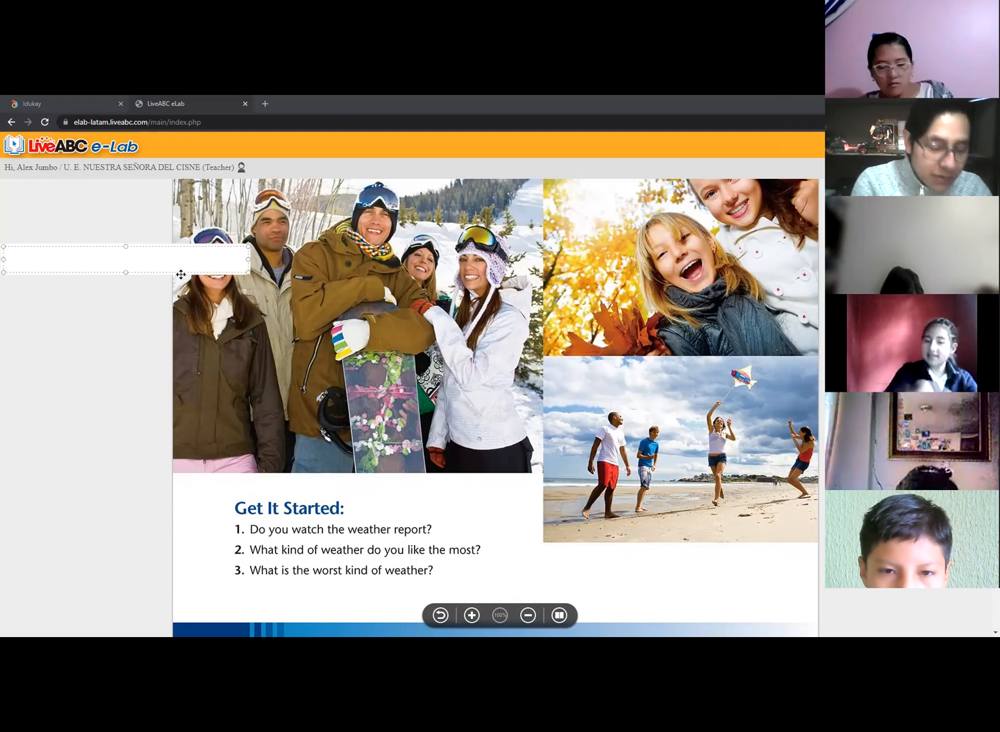
# Step: Type Sunny, rainy, foggy and cloudy on separate lines in the note
pyautogui.write('Sunny')
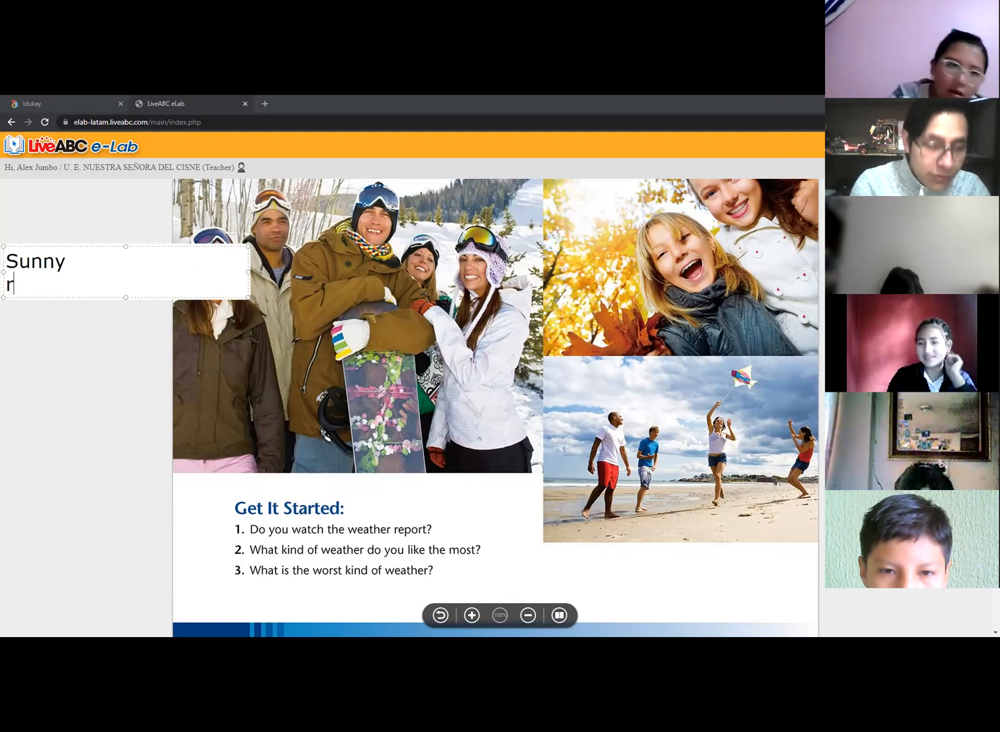
pyautogui.write('ainy')
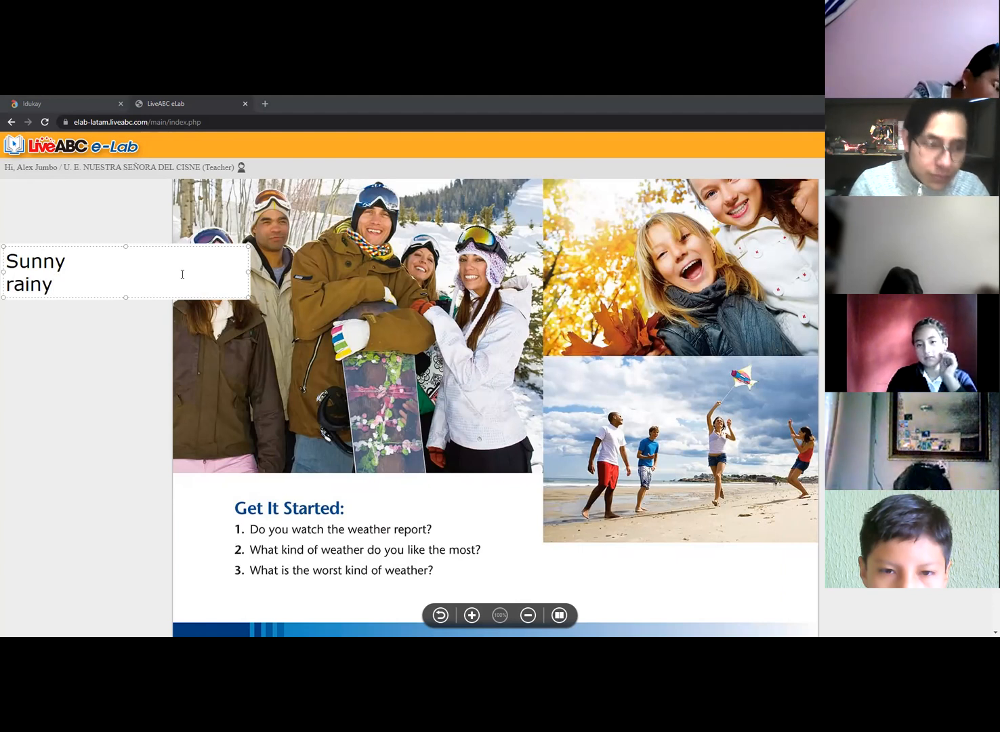
pyautogui.write('foggy')
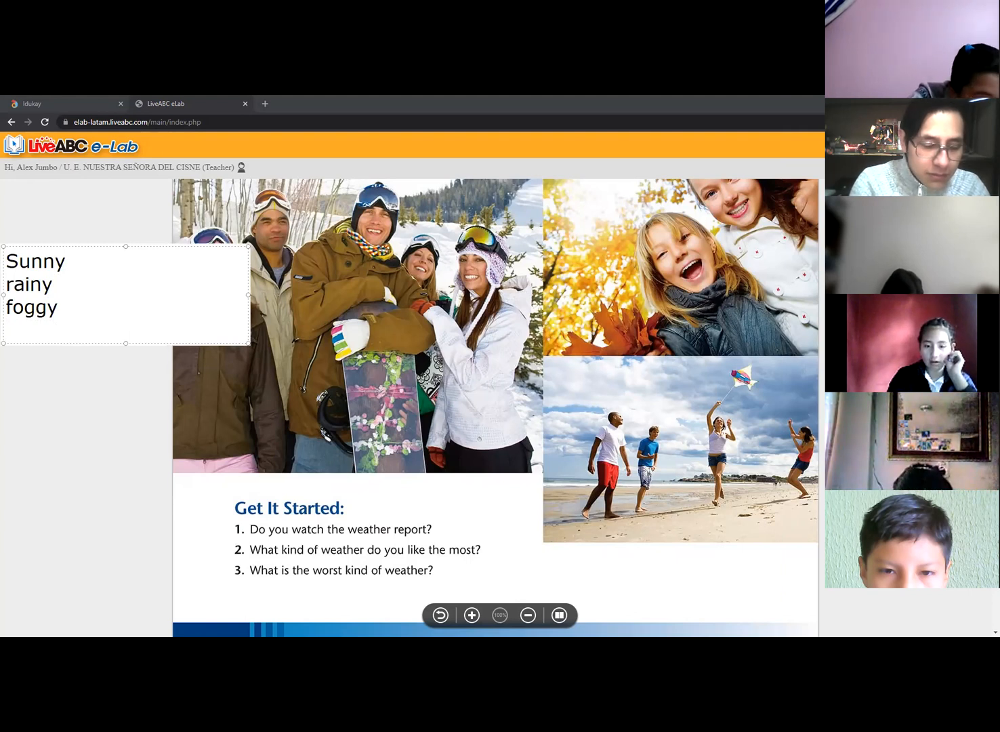
pyautogui.write('cloudy')
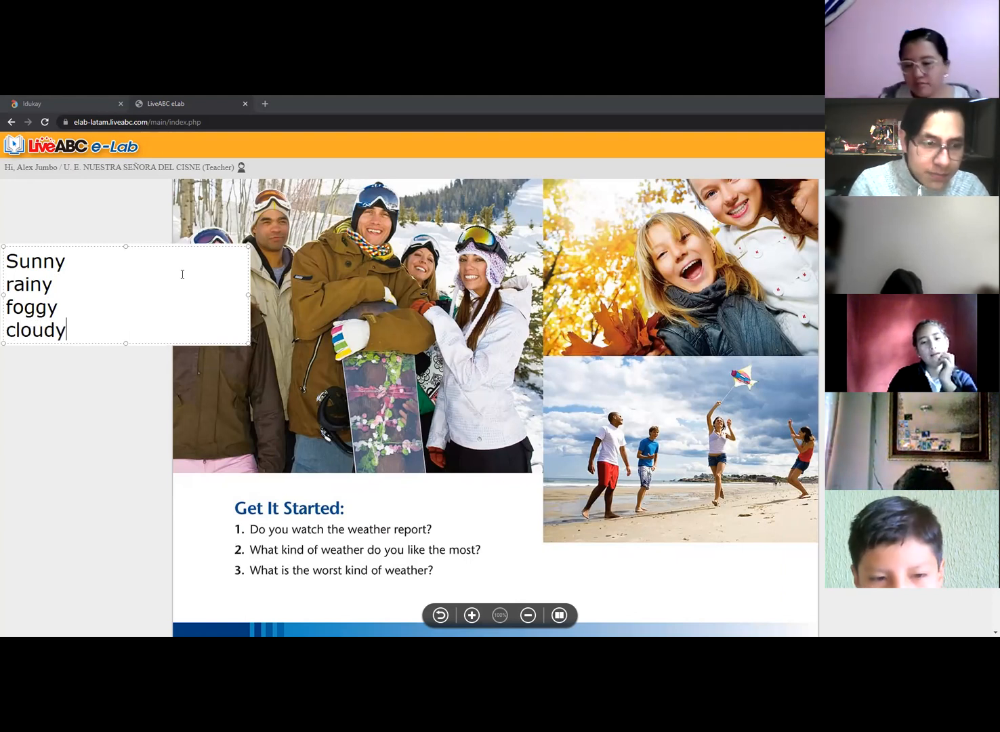
pyautogui.press('Return')
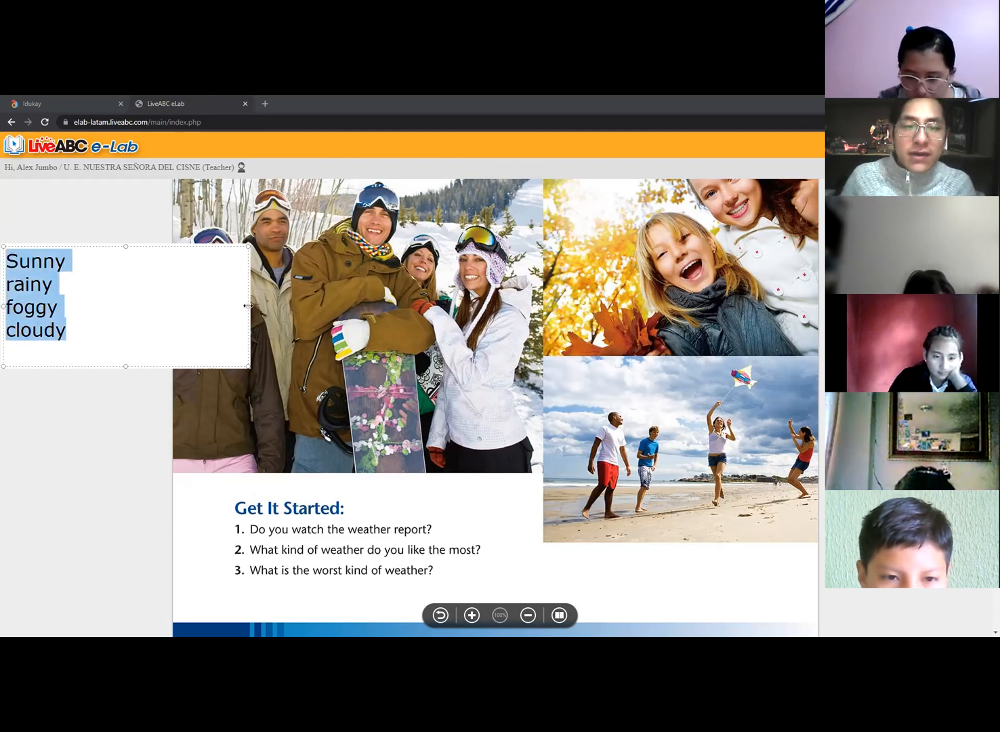
pyautogui.moveTo(303, 562)
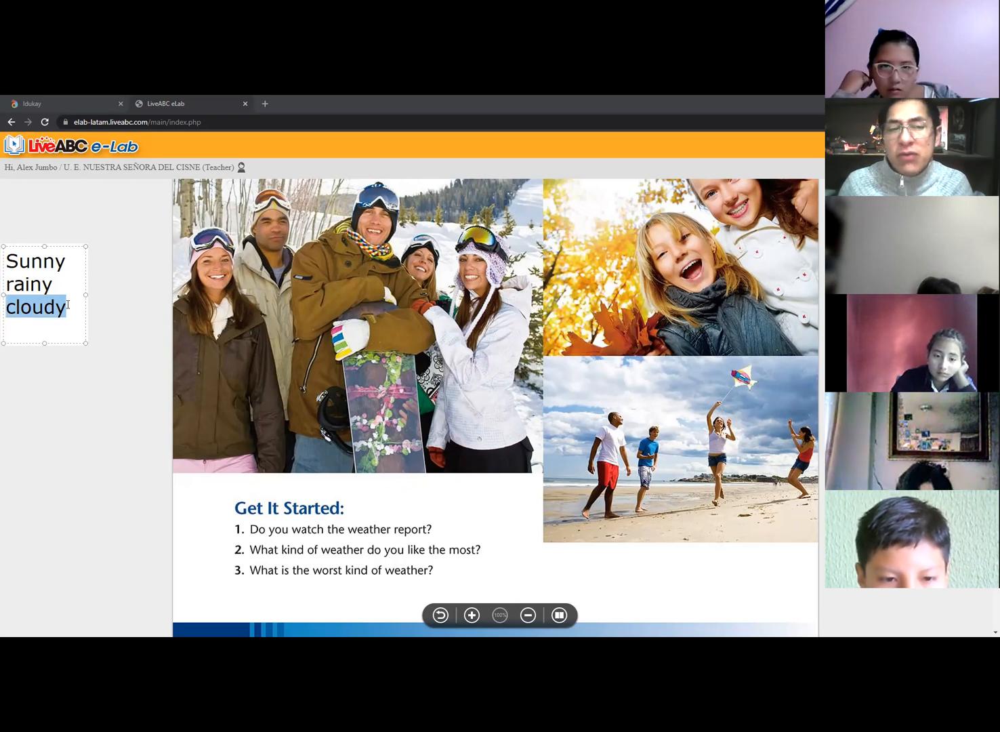
# Step: Click inside the narrowed note to deselect 'cloudy', leaving Sunny, rainy and cloudy listed
pyautogui.click(57, 283)
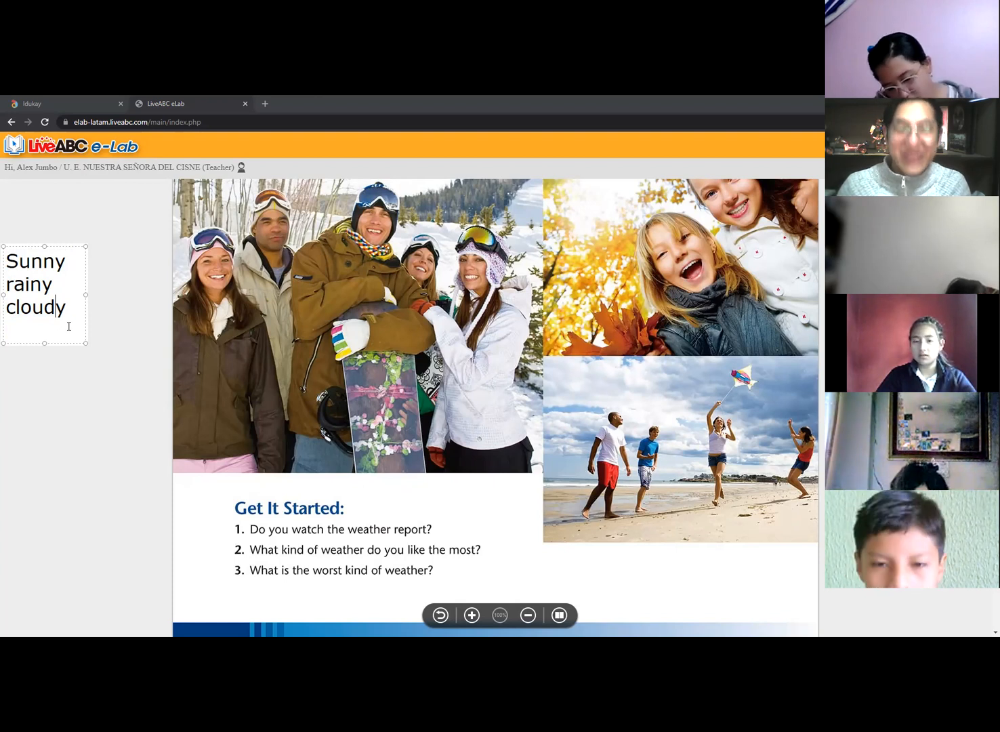
pyautogui.moveTo(526, 529)
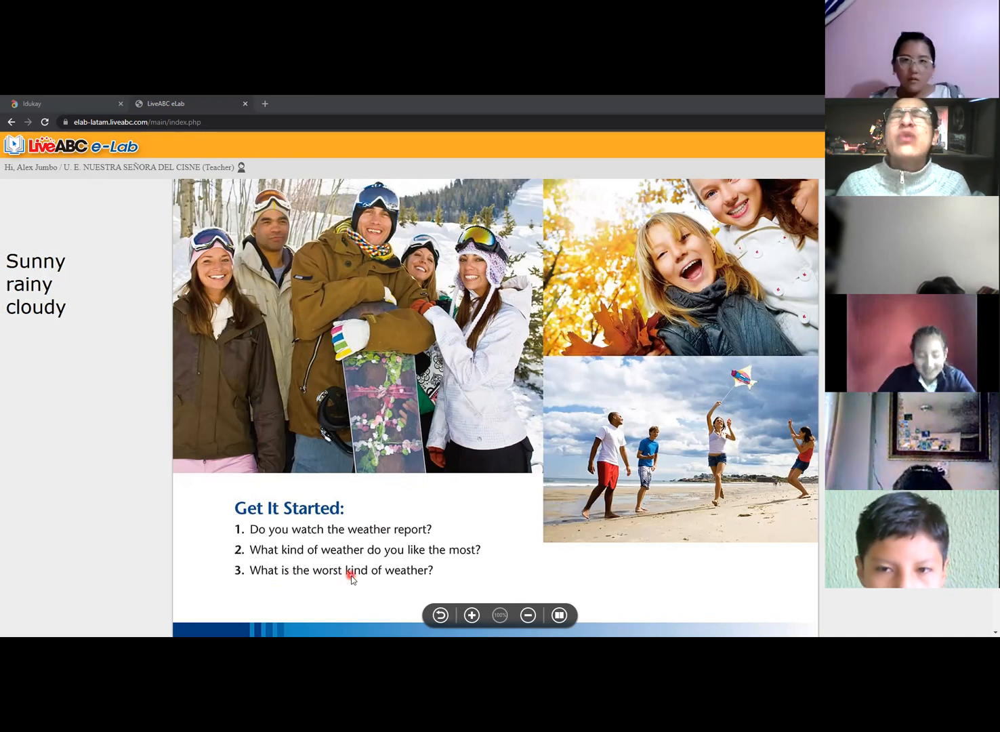
pyautogui.moveTo(414, 572)
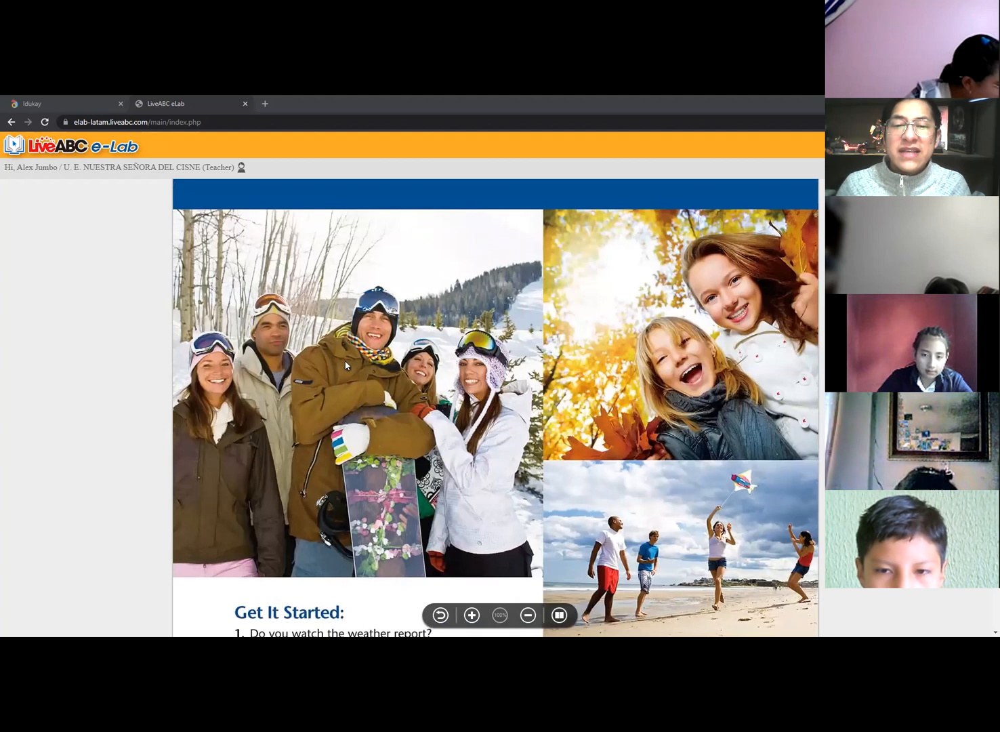
pyautogui.scroll(-3)
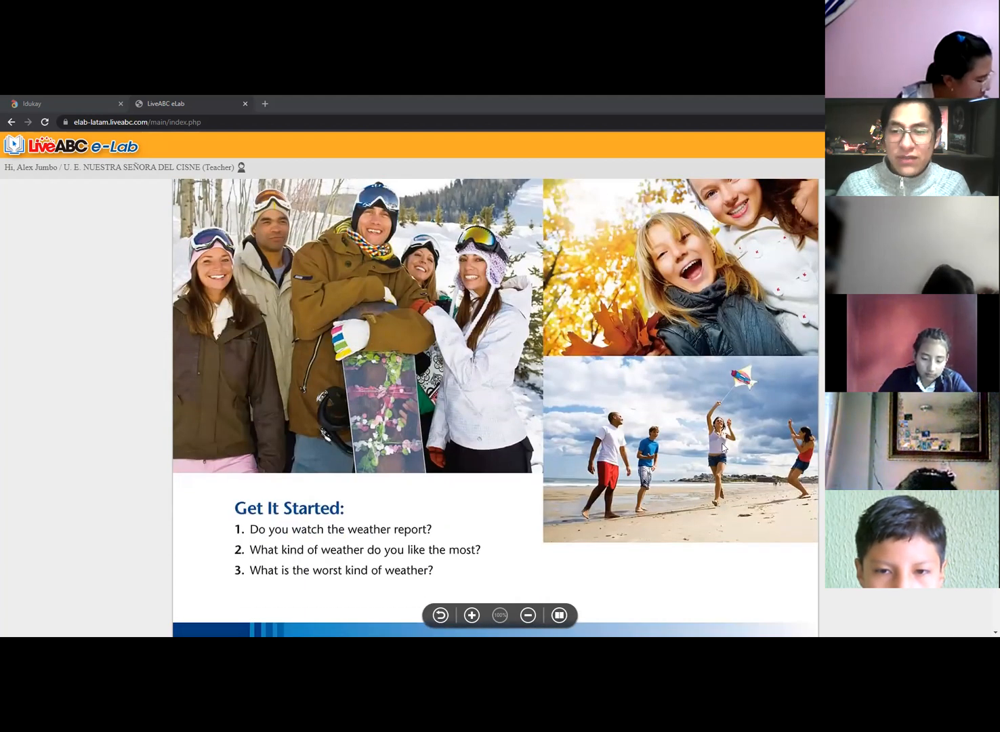
pyautogui.moveTo(535, 476)
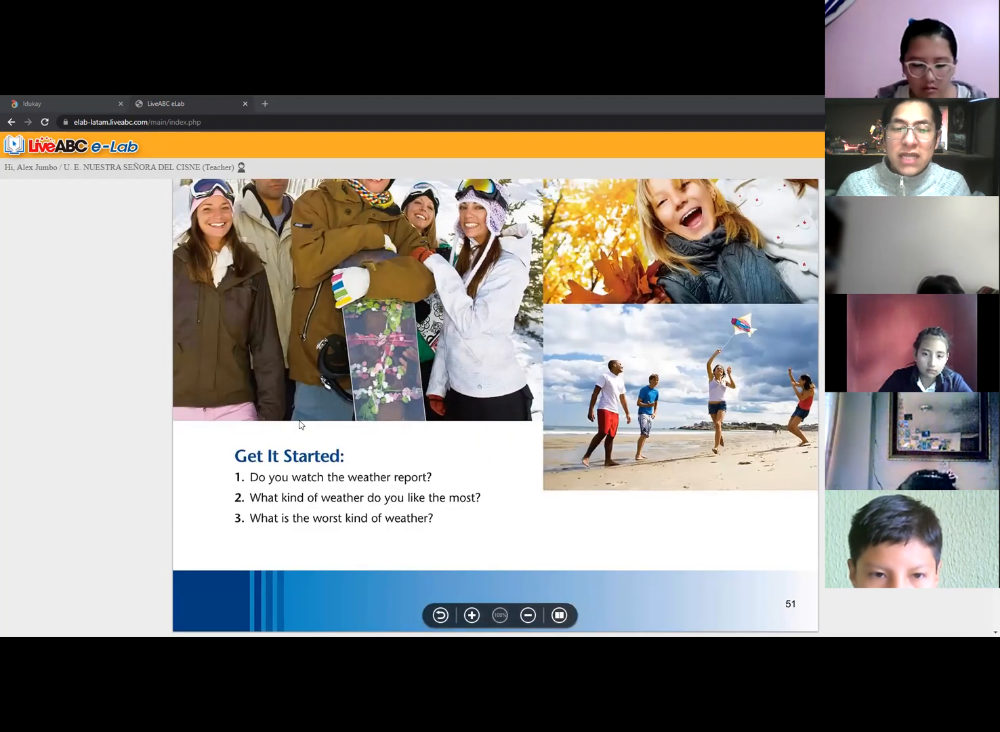
pyautogui.click(471, 615)
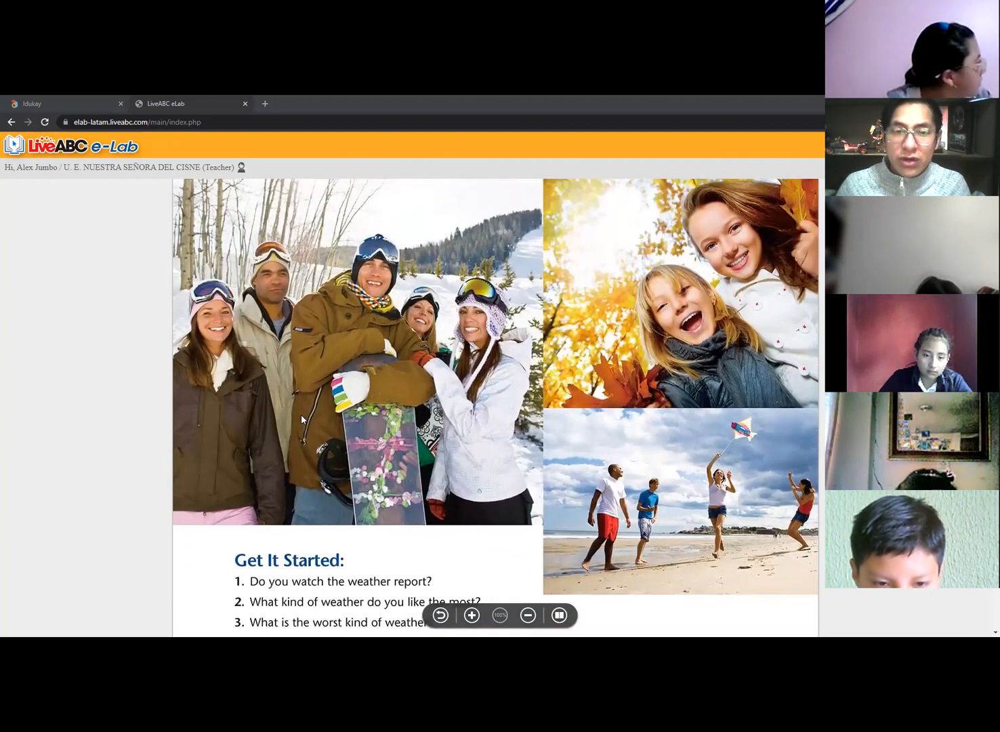